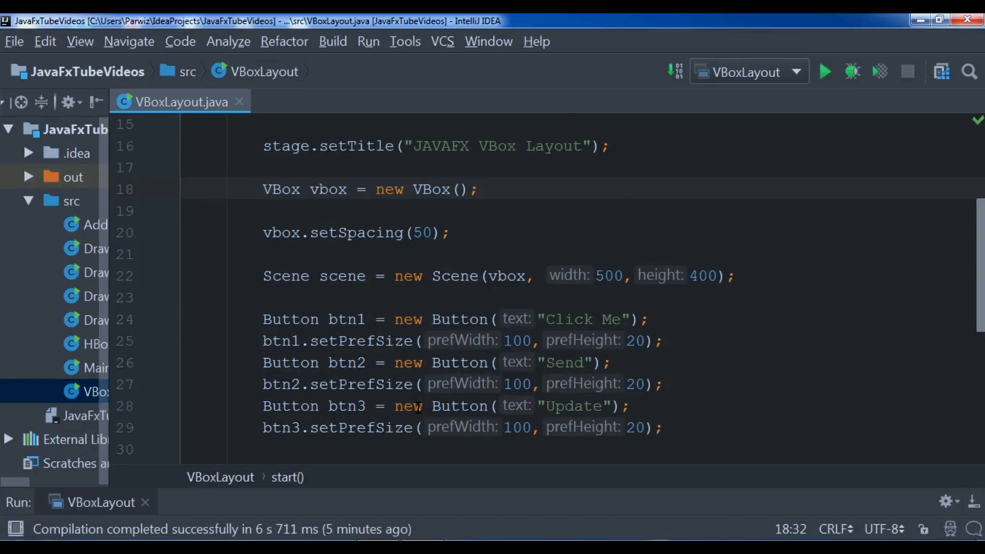
Step: Run the VBoxLayout application so its window with three stacked buttons appears
{"action": "left_click", "coordinate": [575, 210]}
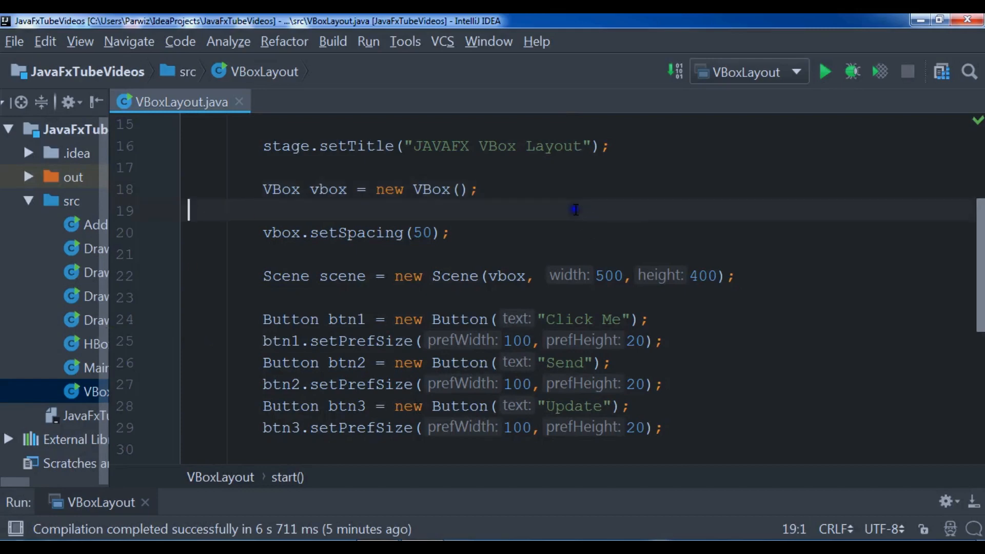
{"action": "mouse_move", "coordinate": [512, 257]}
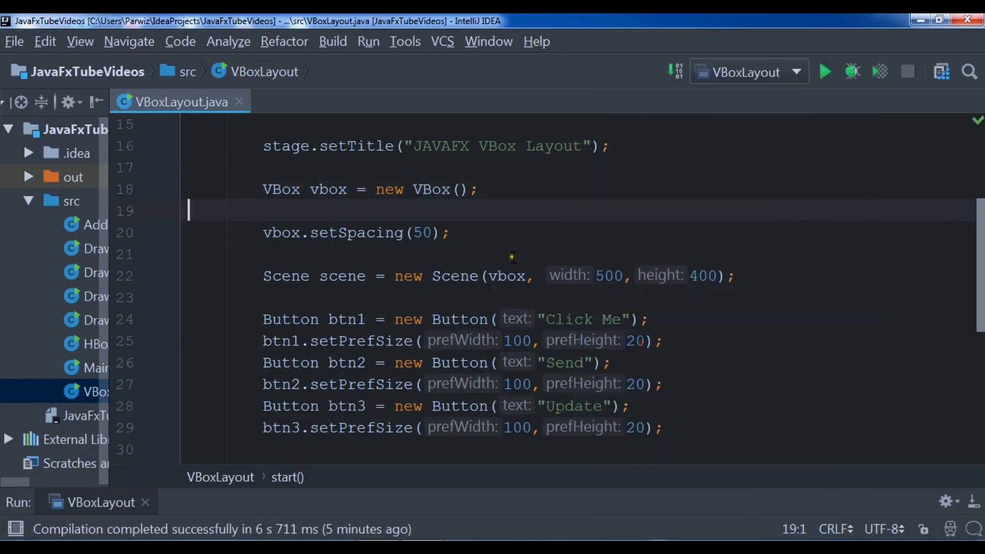
{"action": "left_click", "coordinate": [824, 71]}
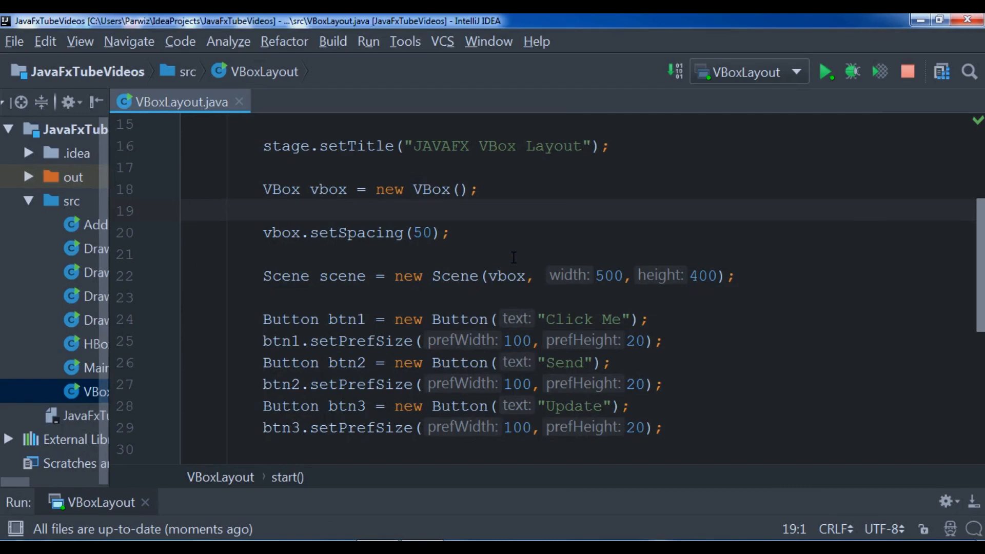
{"action": "left_click", "coordinate": [825, 71]}
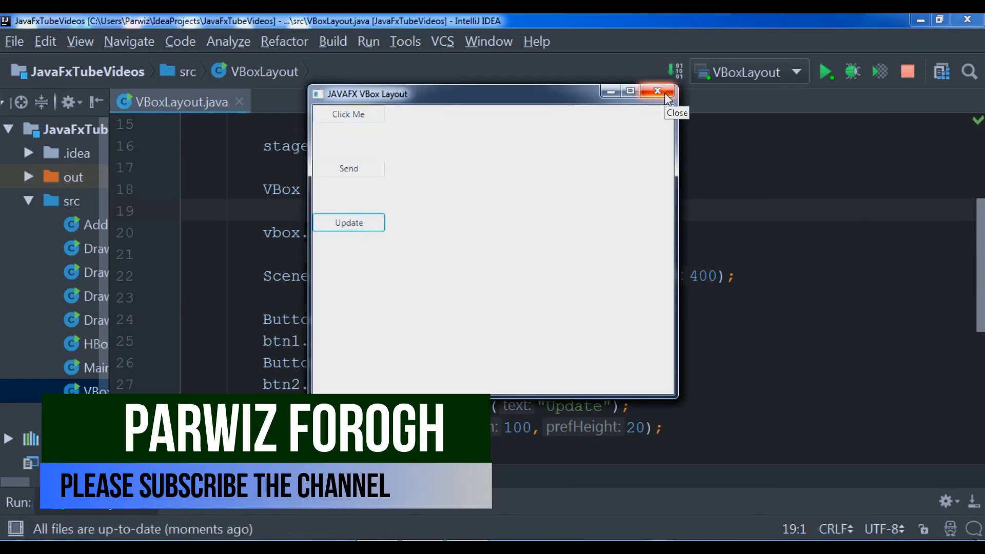
Step: Close the running VBox Layout window to return to the VBoxLayout source
{"action": "left_click", "coordinate": [657, 92]}
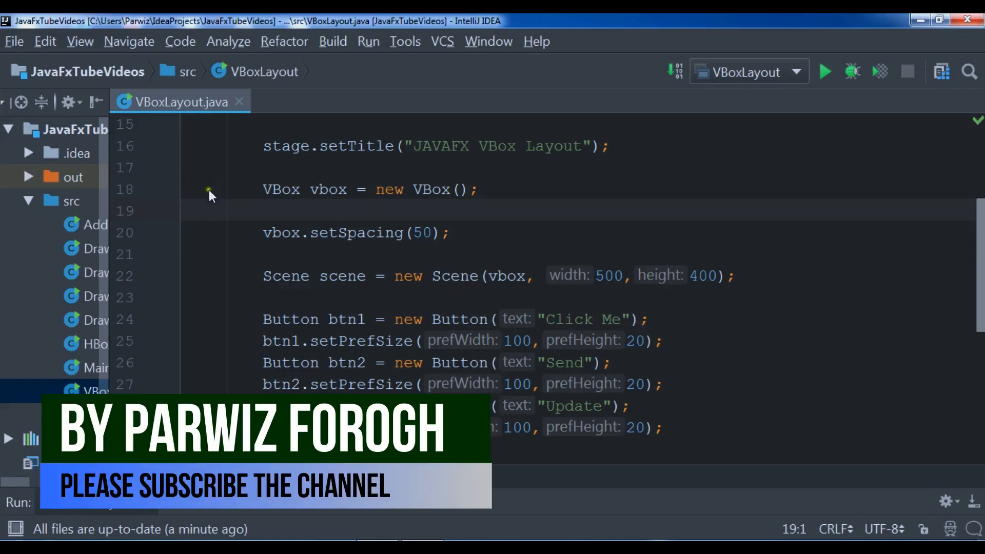
Step: Create a new JavaFX application class named FlowPaneLayout in the src folder
{"action": "right_click", "coordinate": [71, 201]}
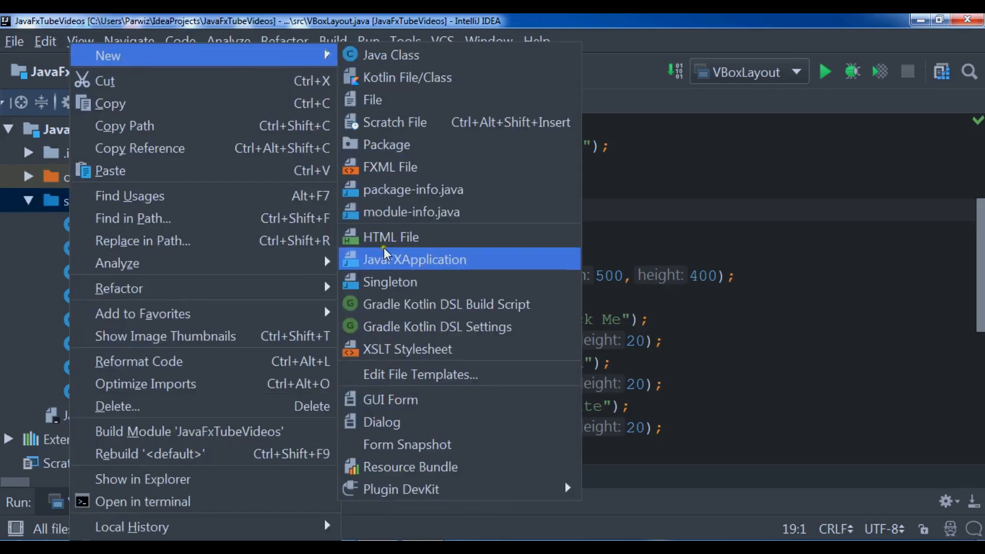
{"action": "left_click", "coordinate": [414, 259]}
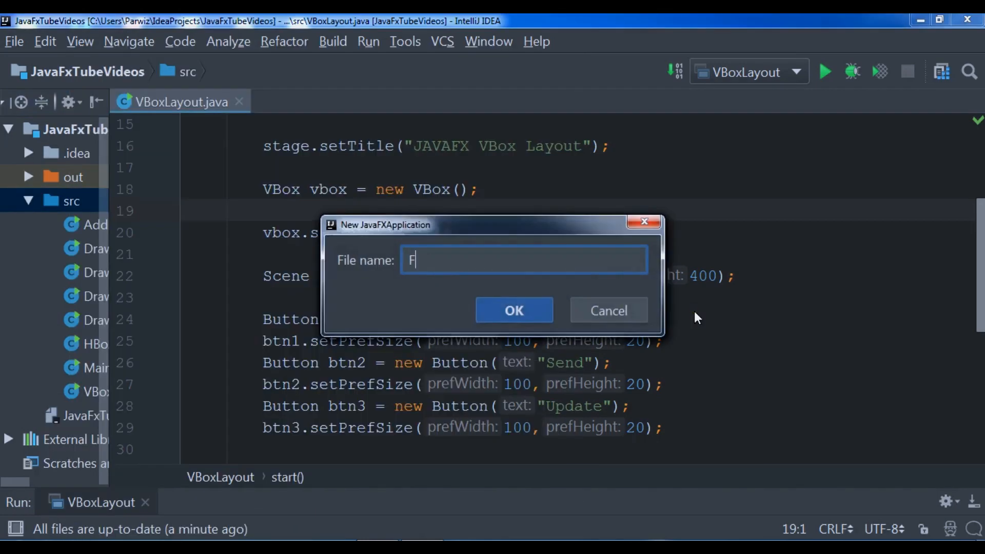
{"action": "type", "text": "lowPane"}
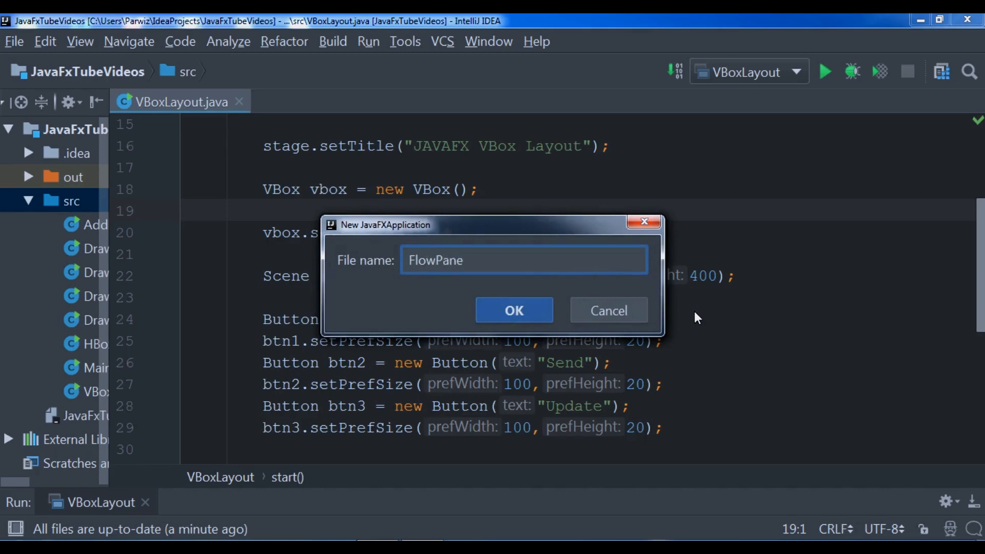
{"action": "type", "text": "Layout"}
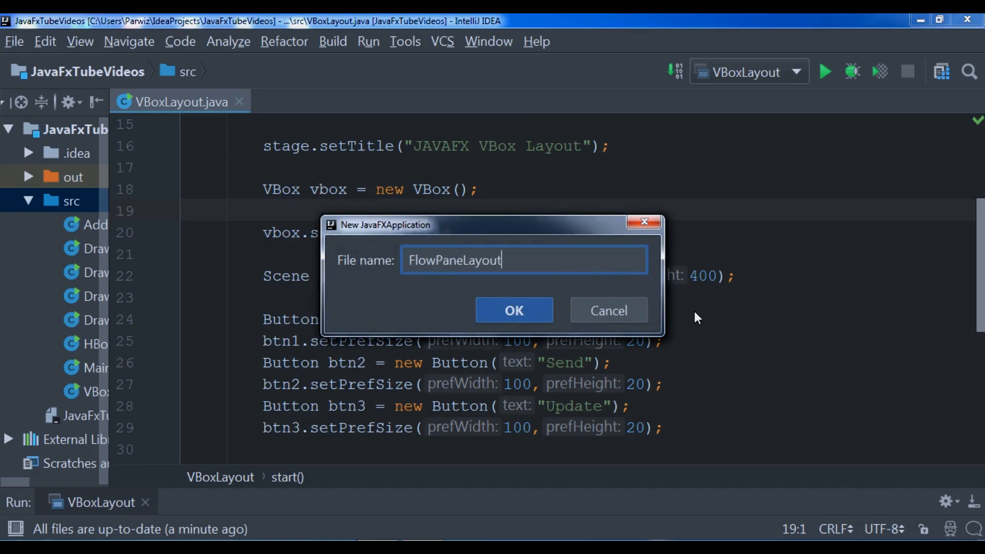
{"action": "left_click", "coordinate": [513, 310]}
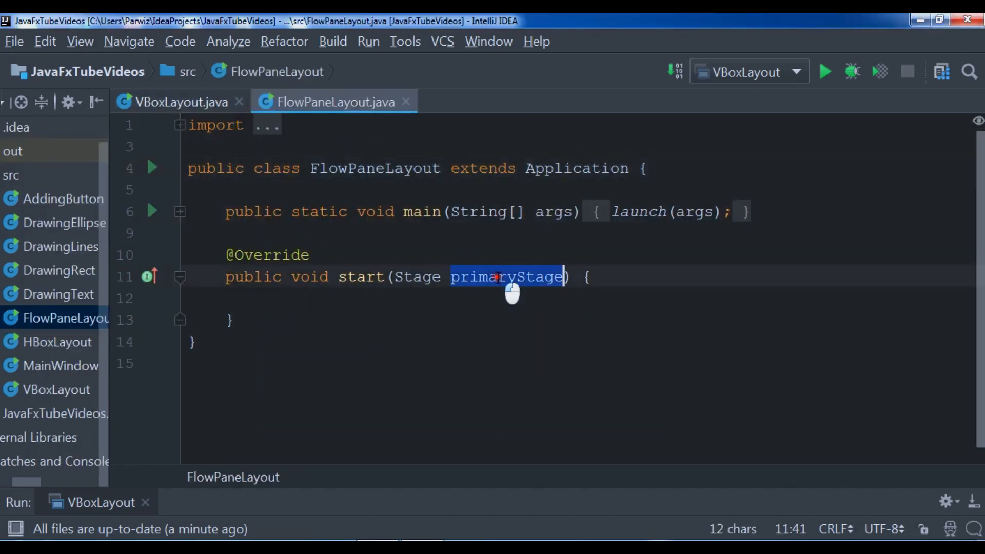
Step: Rename the parameter to stage and declare FlowPane flowPane = new FlowPane();
{"action": "type", "text": "stage"}
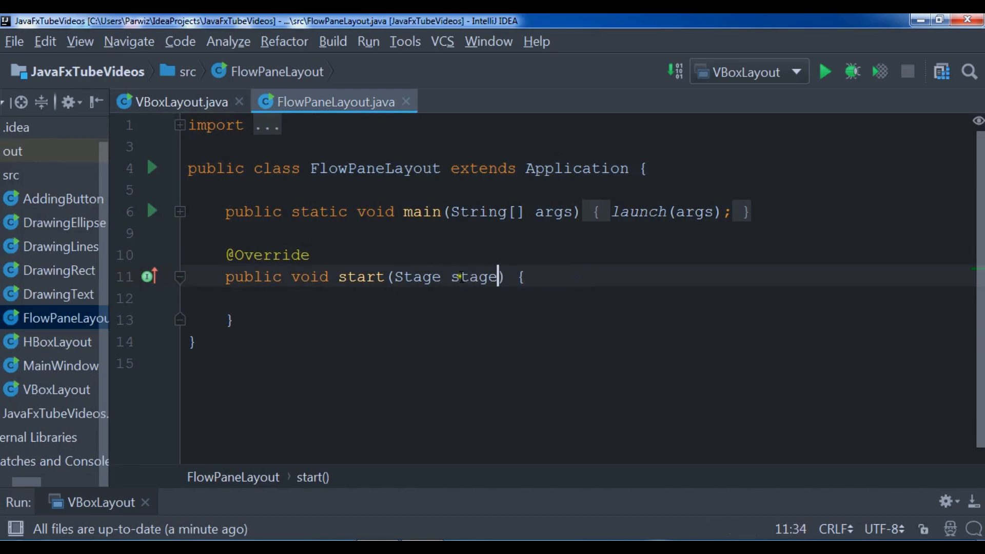
{"action": "key", "text": "enter"}
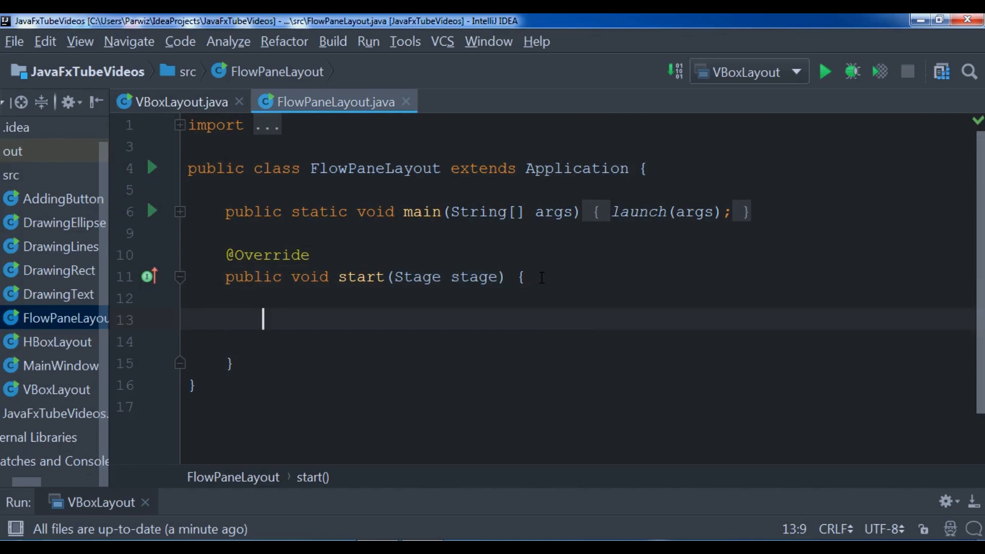
{"action": "type", "text": "F"}
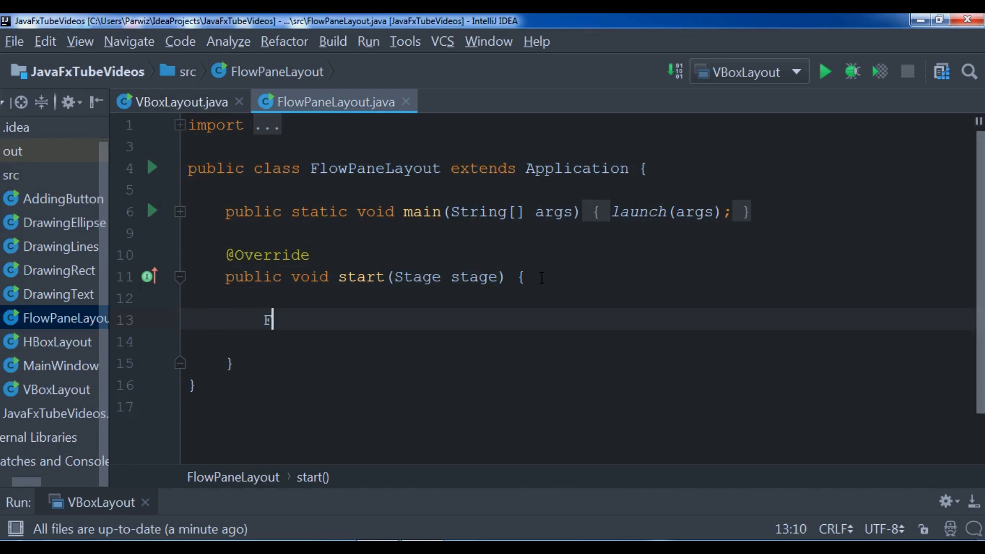
{"action": "type", "text": "low"}
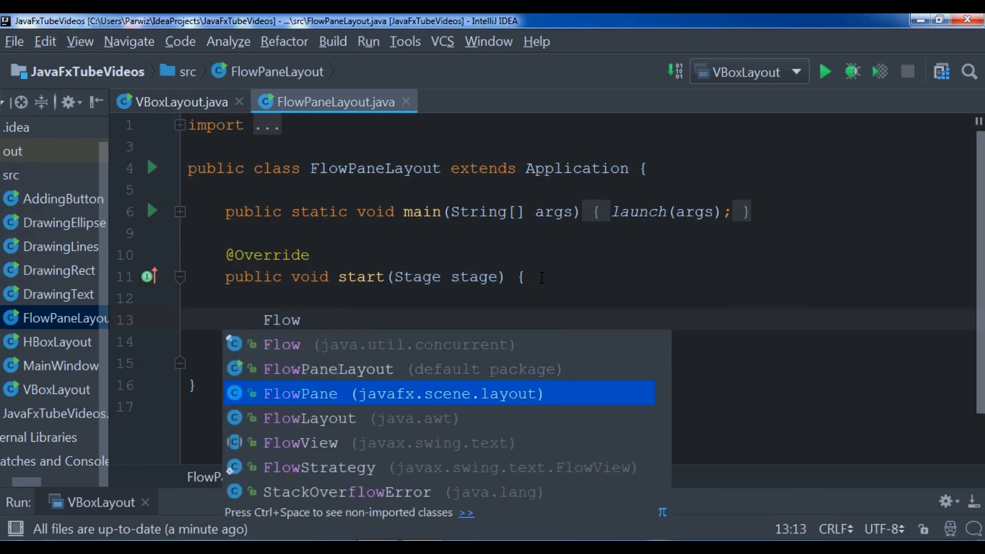
{"action": "mouse_move", "coordinate": [307, 394]}
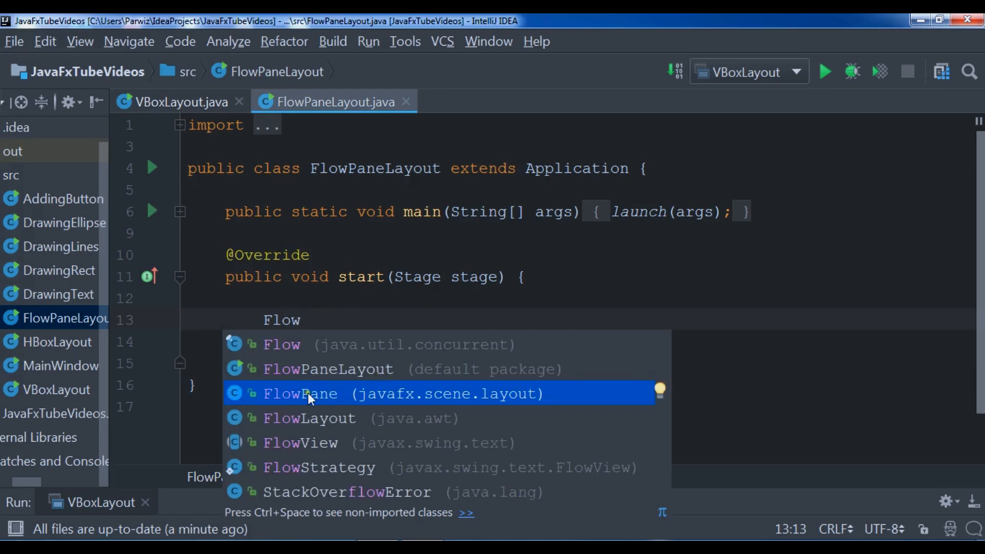
{"action": "mouse_move", "coordinate": [531, 399]}
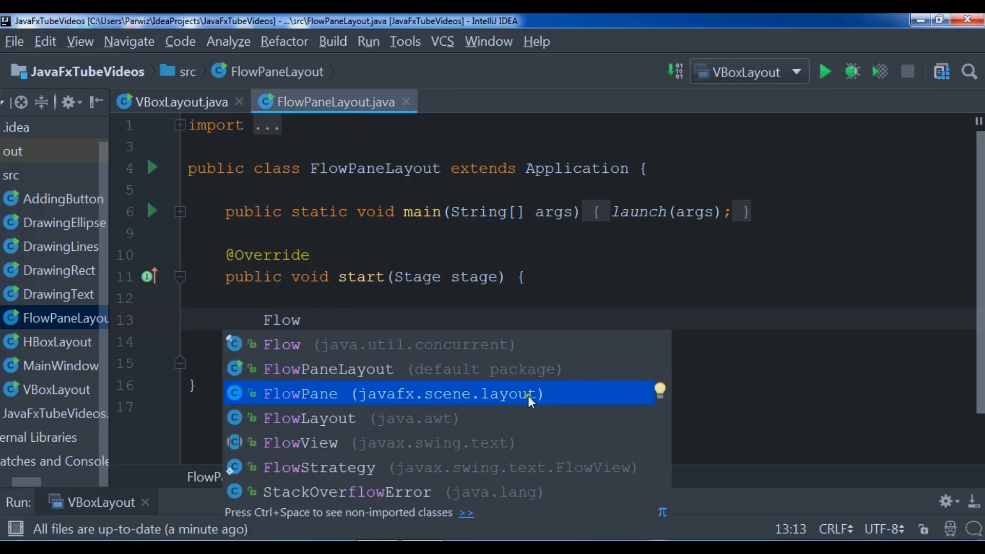
{"action": "mouse_move", "coordinate": [355, 370]}
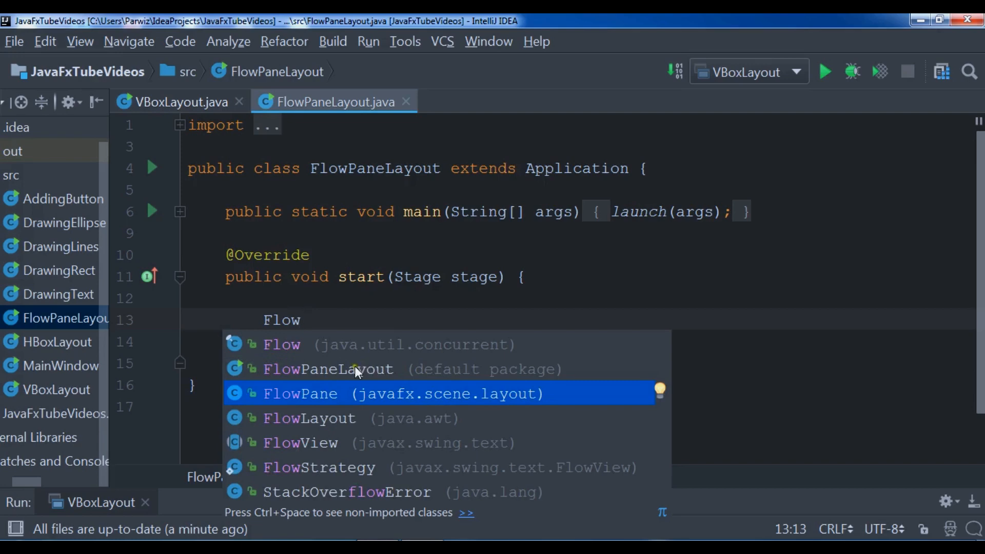
{"action": "mouse_move", "coordinate": [402, 394]}
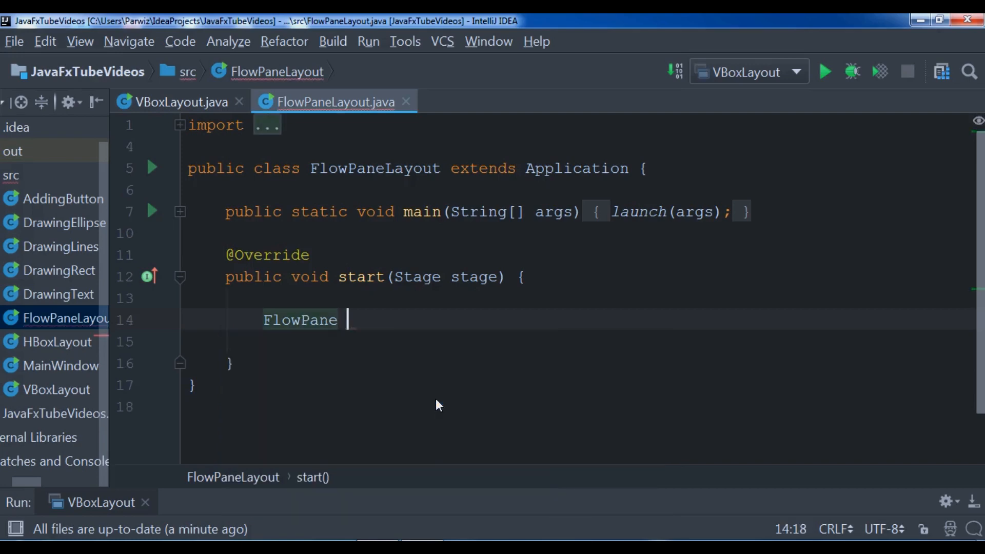
{"action": "type", "text": "flowPane = new Flow"}
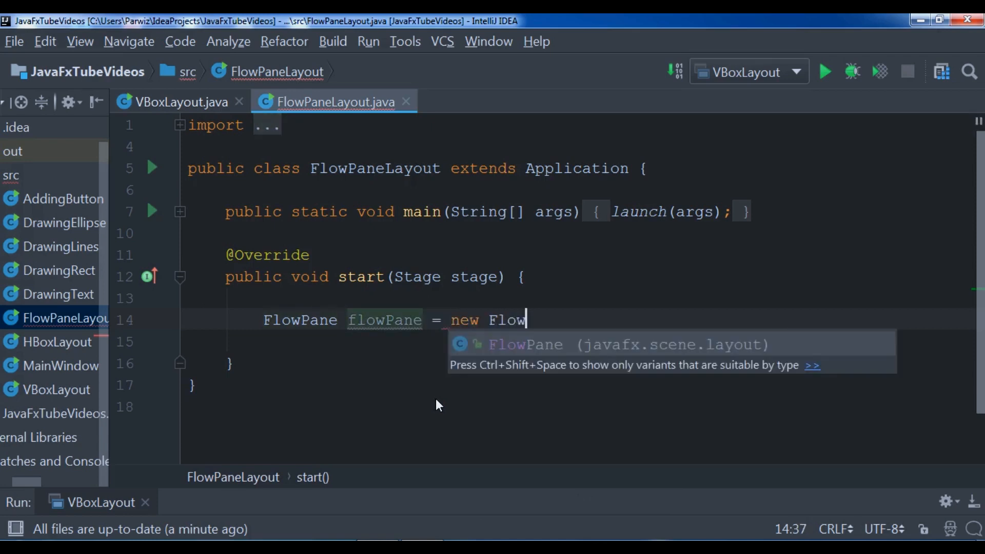
{"action": "key", "text": "Enter"}
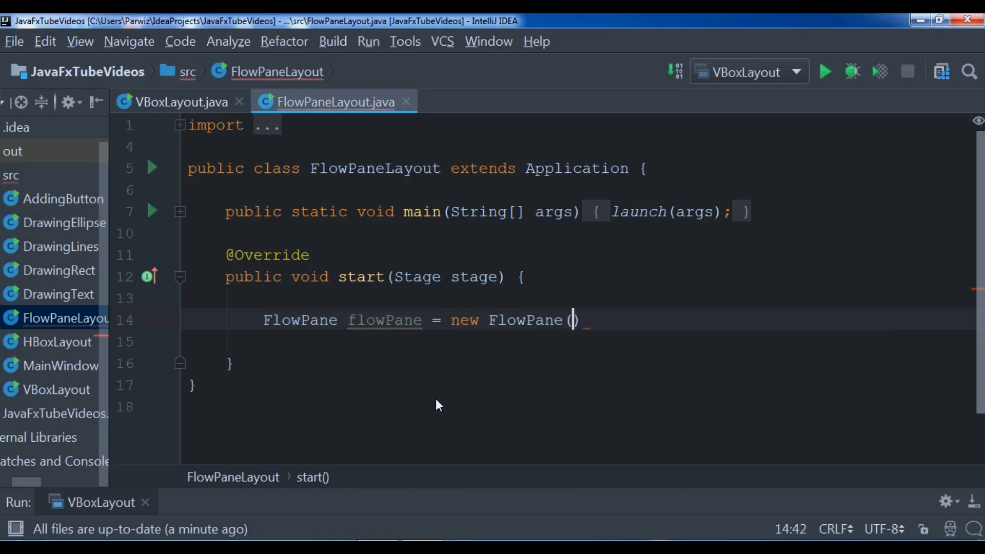
{"action": "type", "text": ";"}
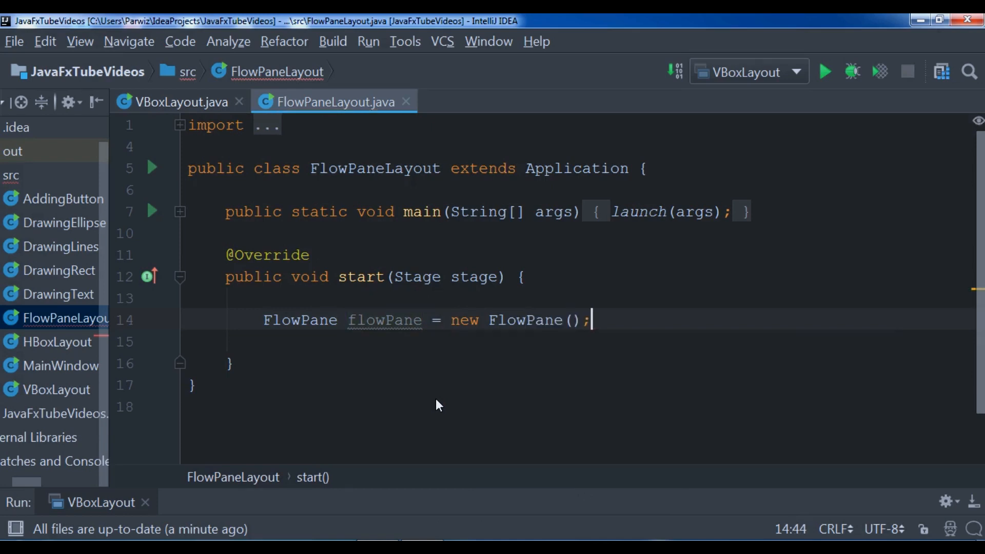
{"action": "key", "text": "enter"}
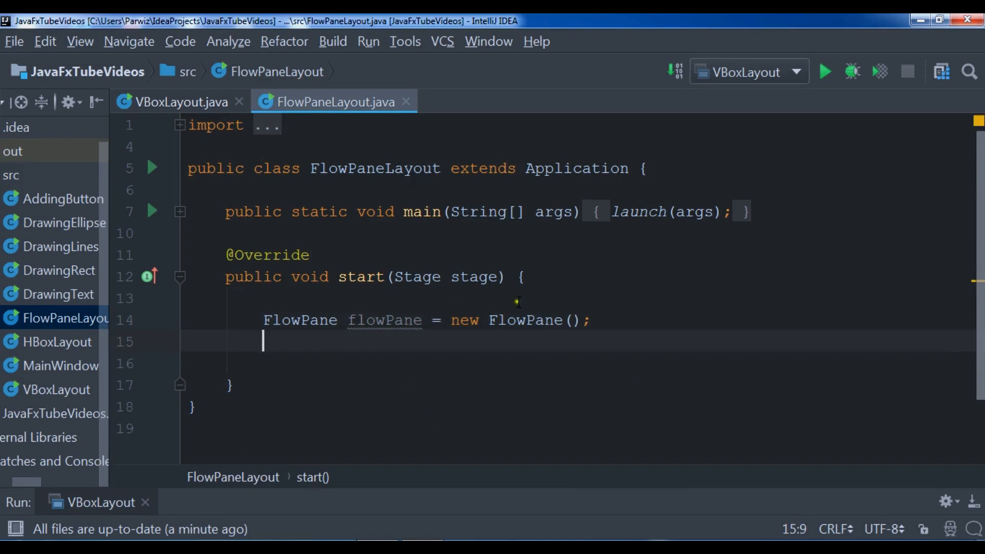
Step: Set the stage title to "Flow Pane Layout" above the FlowPane declaration
{"action": "key", "text": "enter"}
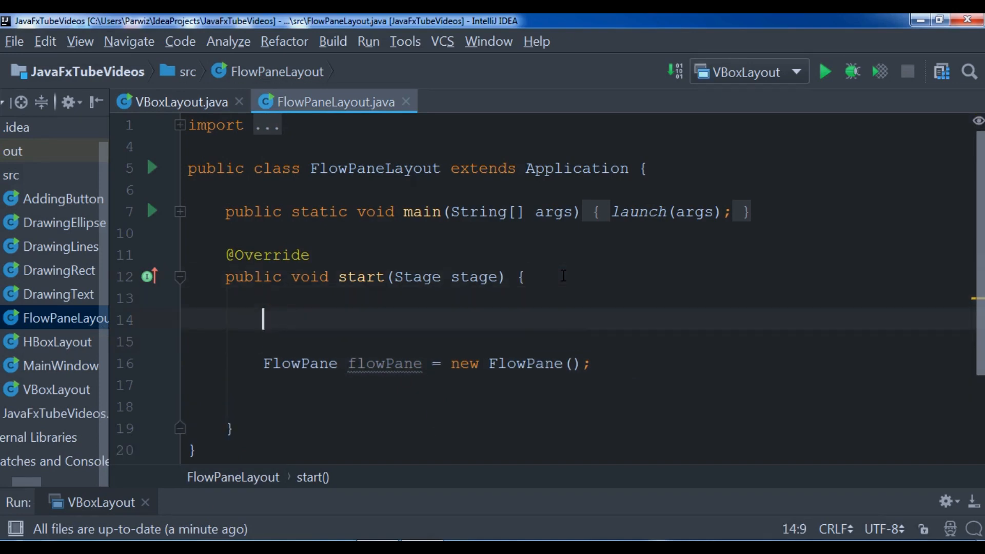
{"action": "type", "text": "stage."}
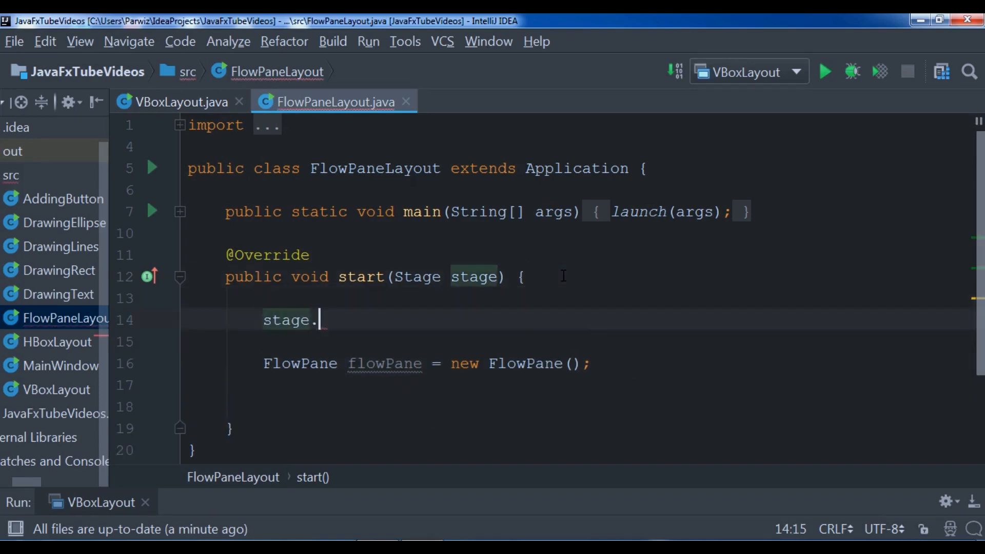
{"action": "type", "text": "setTitle(\"Flow\");"}
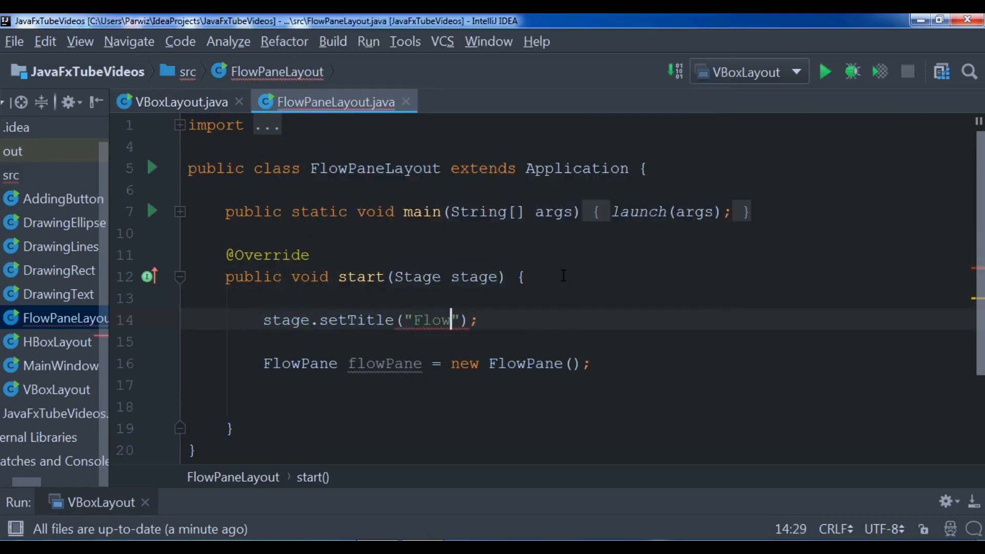
{"action": "type", "text": "Pane Lay"}
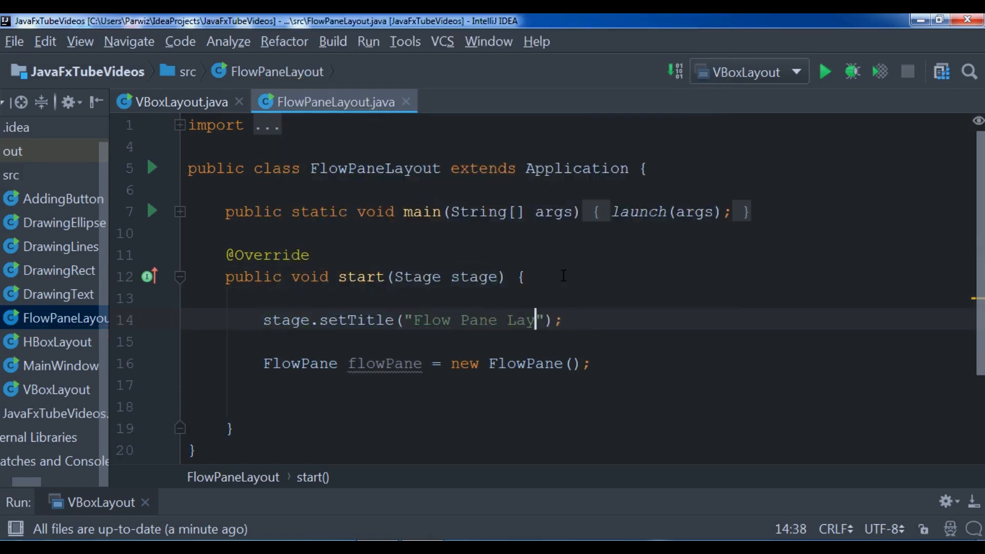
{"action": "type", "text": "out"}
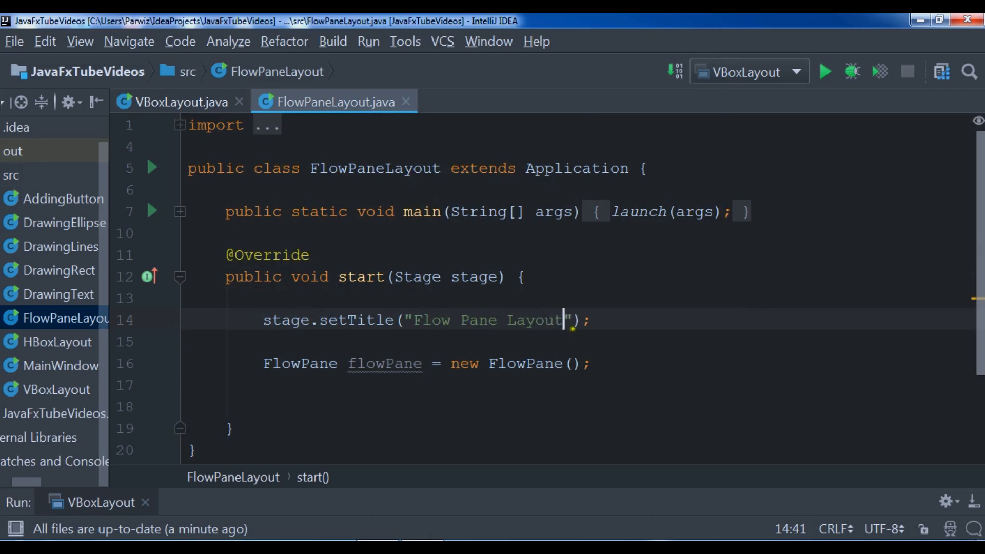
Step: Declare Scene scene = new Scene(flowPane, 300, 100); after the FlowPane
{"action": "type", "text": "S"}
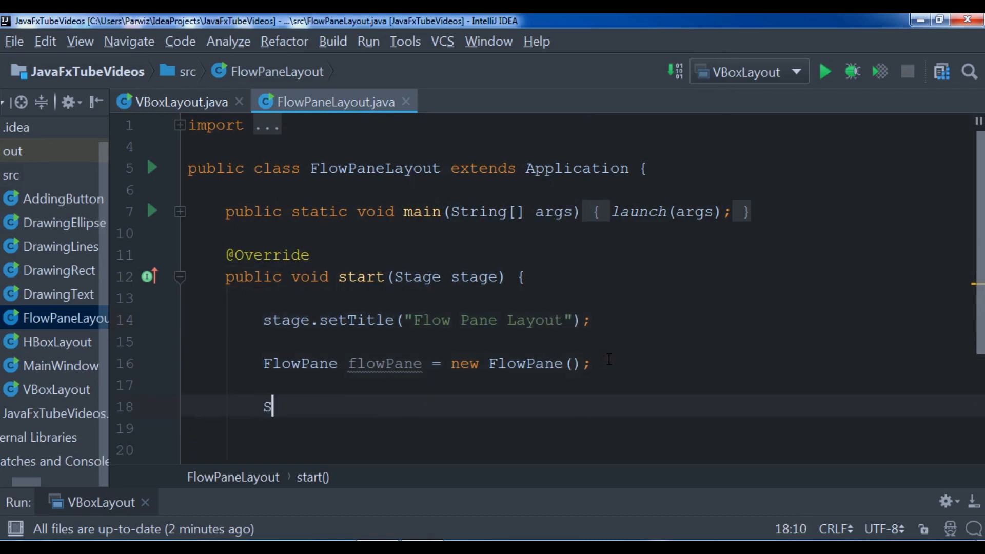
{"action": "type", "text": "cene scene"}
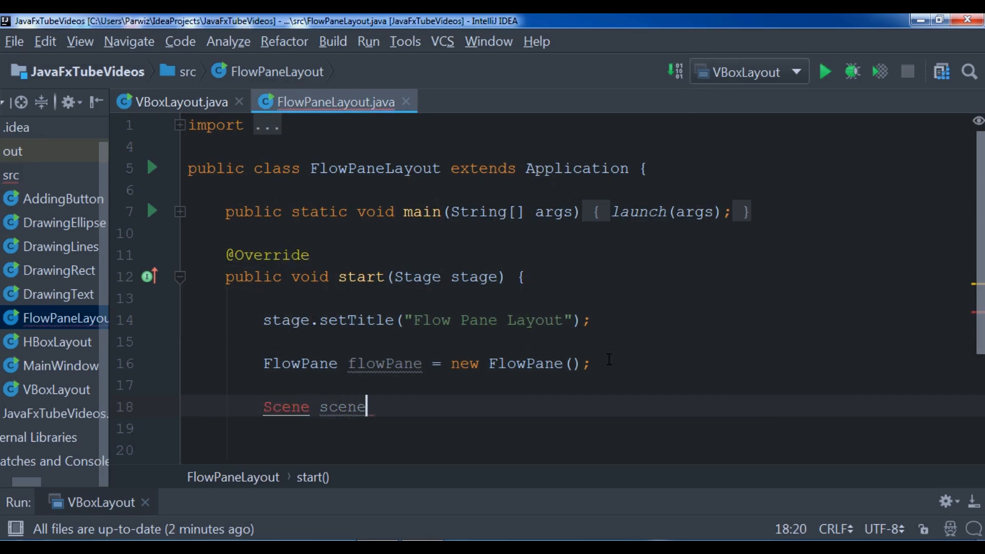
{"action": "type", "text": "= new Scene"}
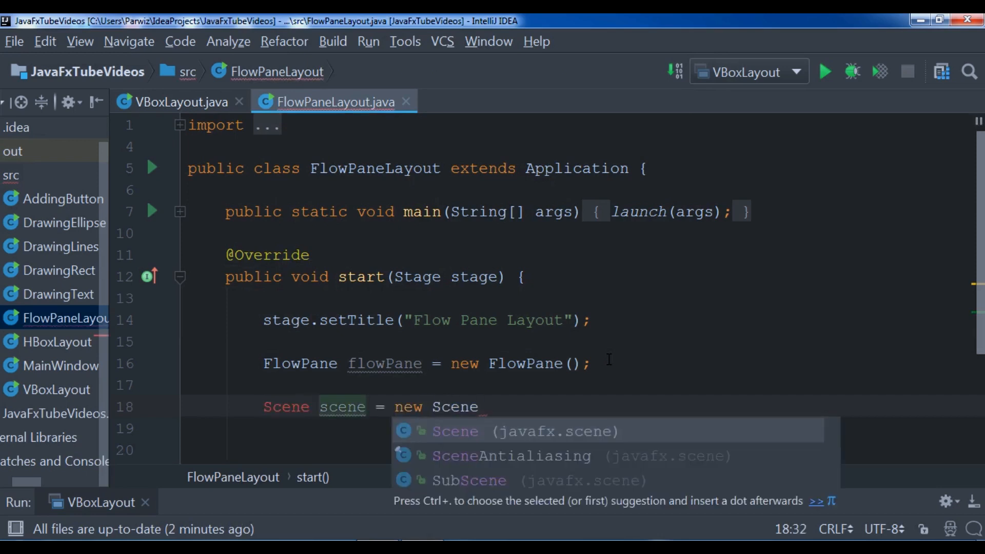
{"action": "left_click", "coordinate": [454, 431]}
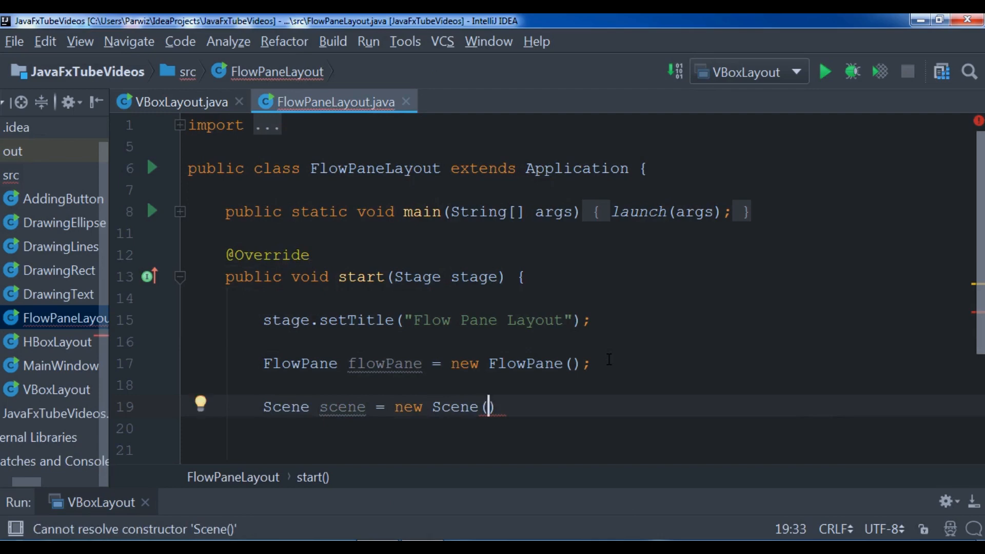
{"action": "type", "text": "flowPane,"}
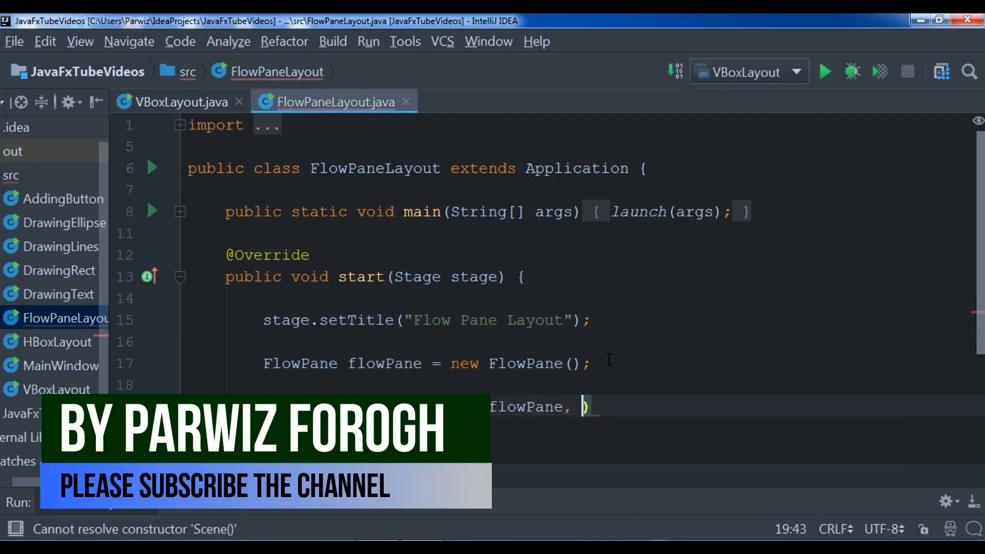
{"action": "type", "text": "200, 100"}
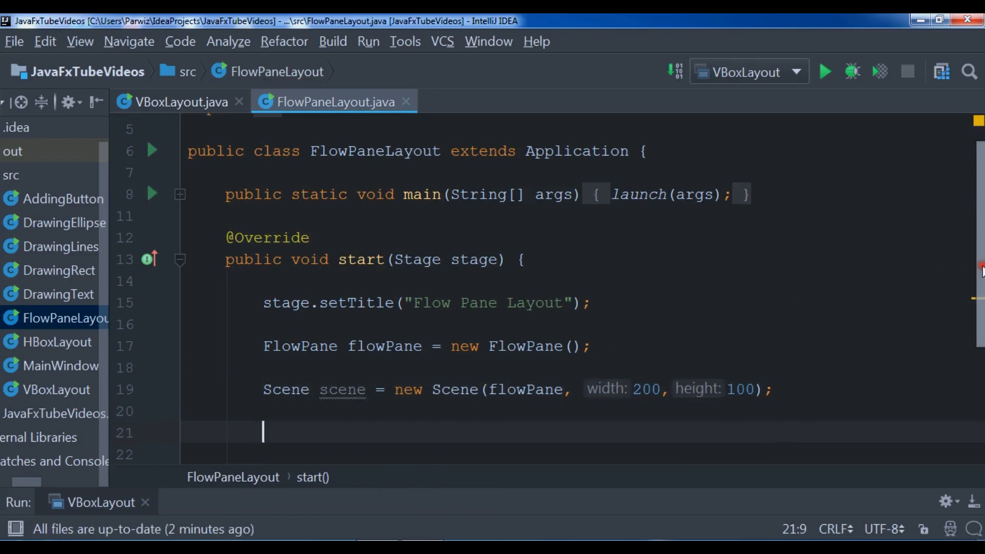
{"action": "scroll", "scroll_direction": "down", "scroll_amount": 3}
{"action": "type", "text": "3"}
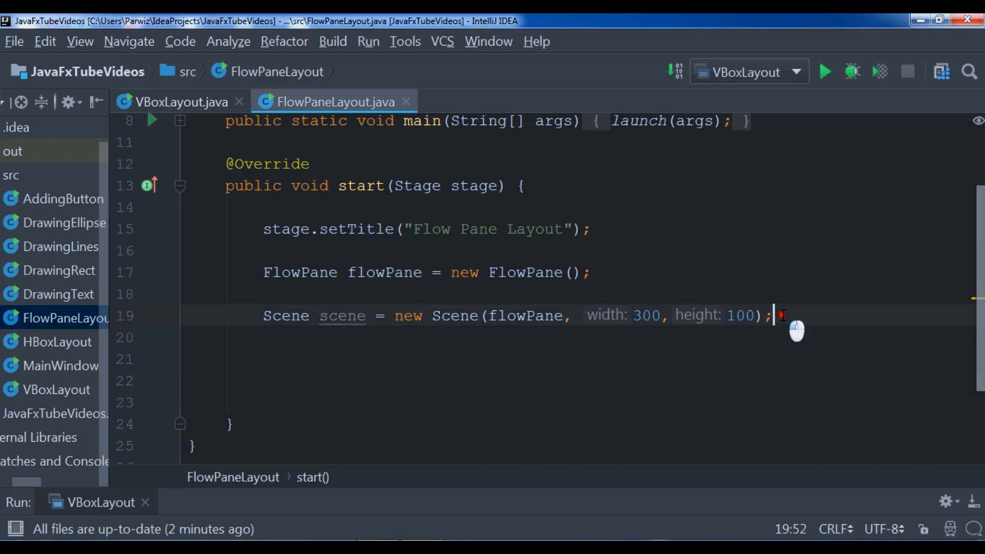
{"action": "key", "text": "enter"}
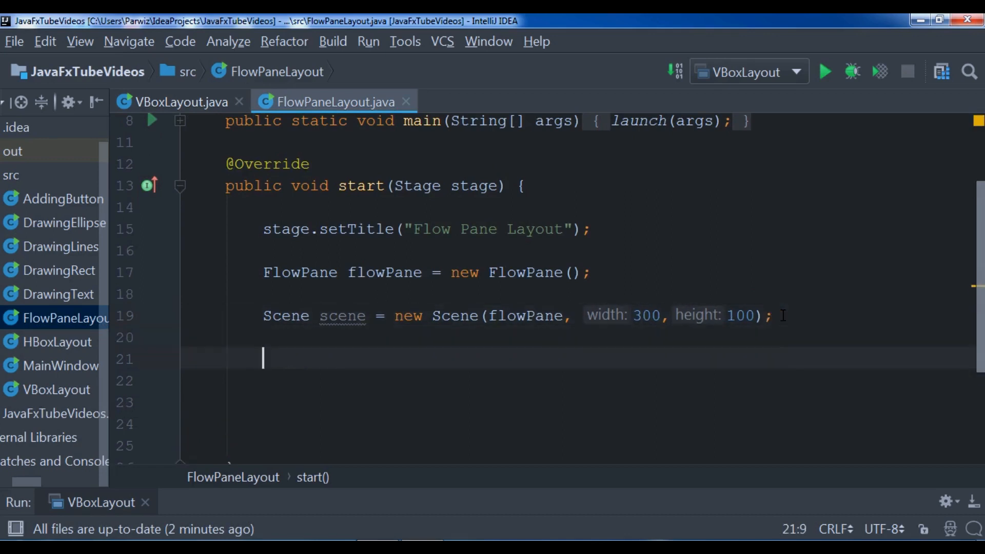
Step: Declare Button btn1 labelled "Button 1" and duplicate it as btn2 "Button 2"
{"action": "type", "text": "Button"}
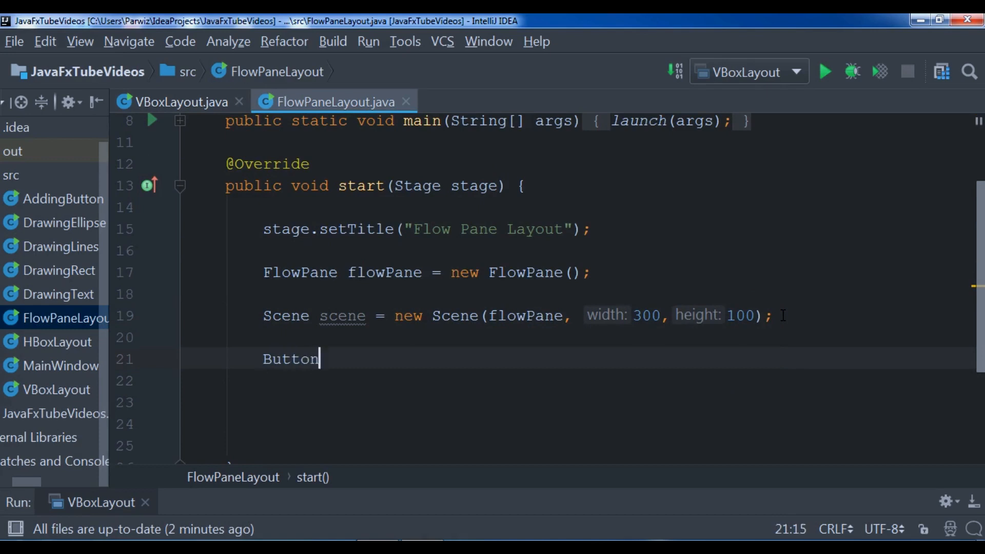
{"action": "type", "text": "btn1 = n"}
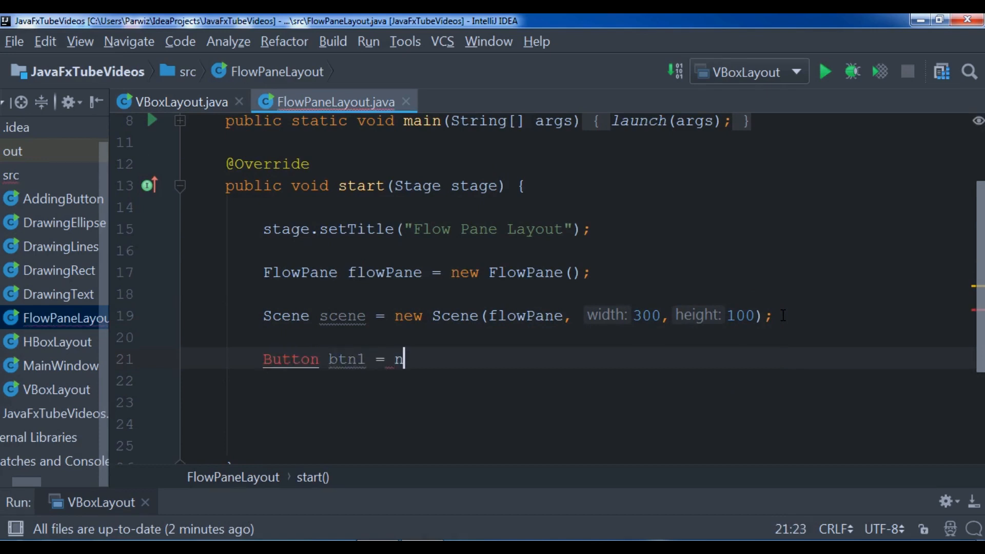
{"action": "type", "text": "ew Button(\"Bu"}
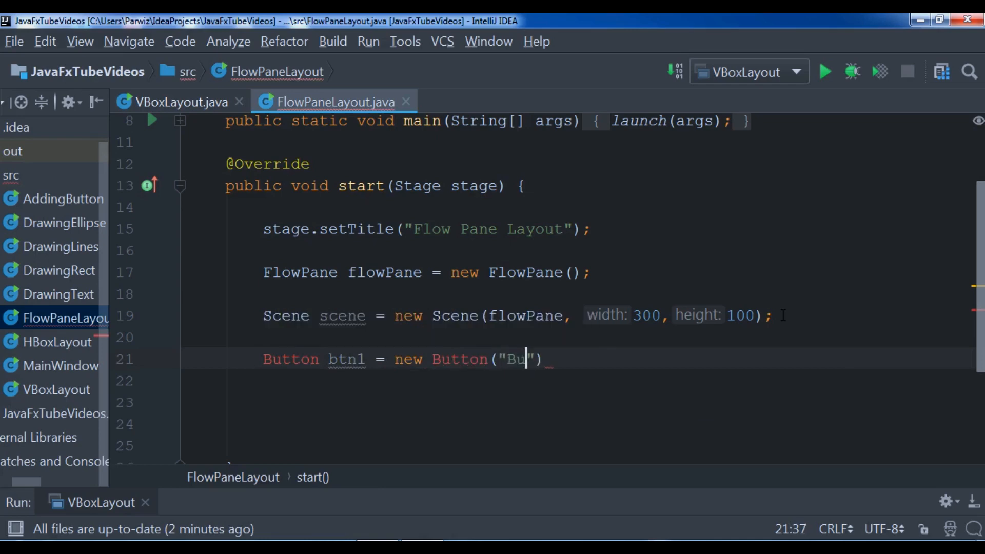
{"action": "type", "text": "tton 1"}
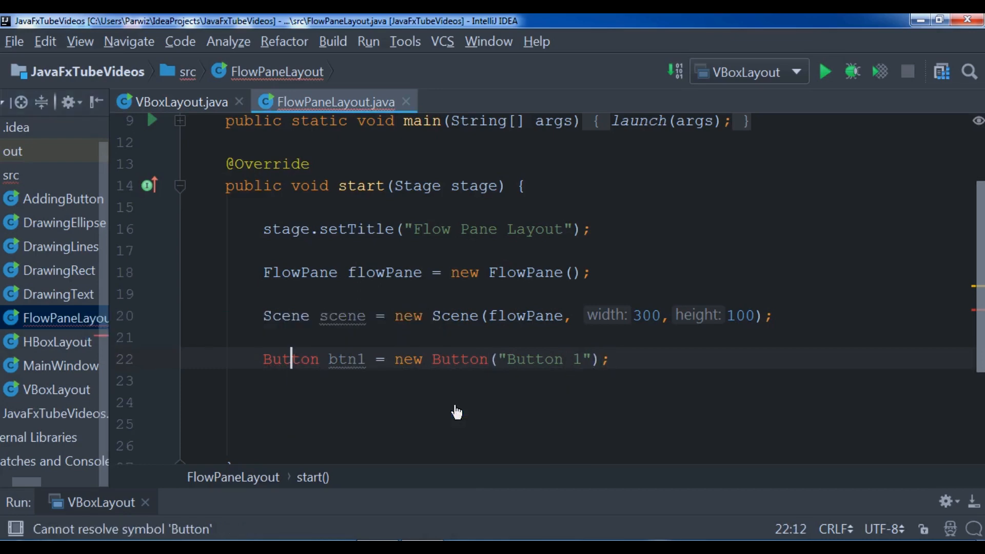
{"action": "key", "text": "Home"}
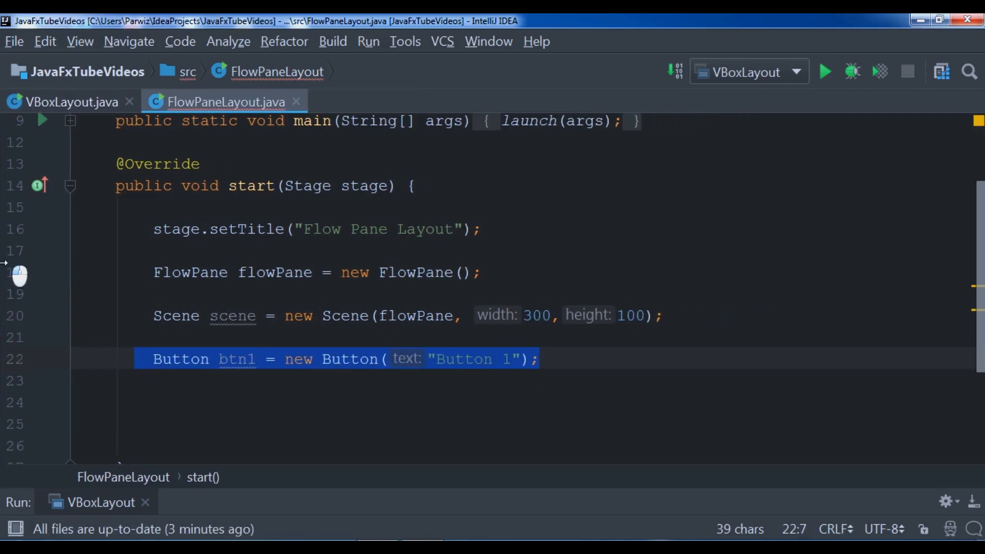
{"action": "left_click", "coordinate": [542, 359]}
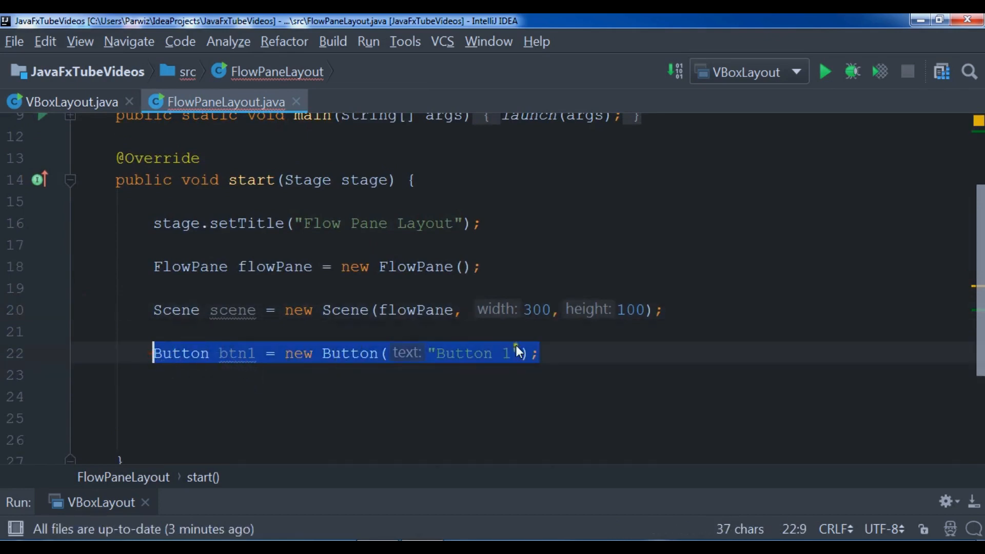
{"action": "left_click", "coordinate": [561, 352]}
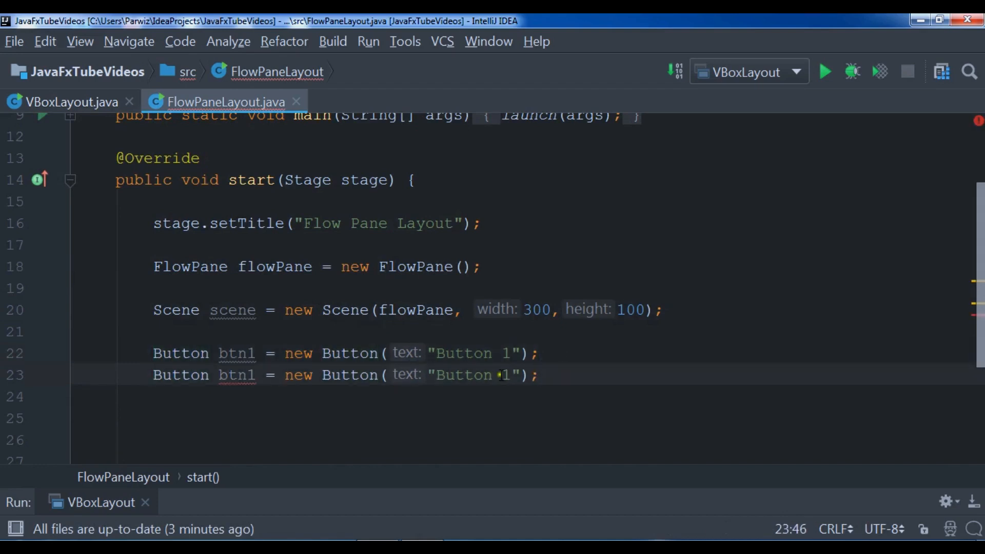
{"action": "type", "text": "2"}
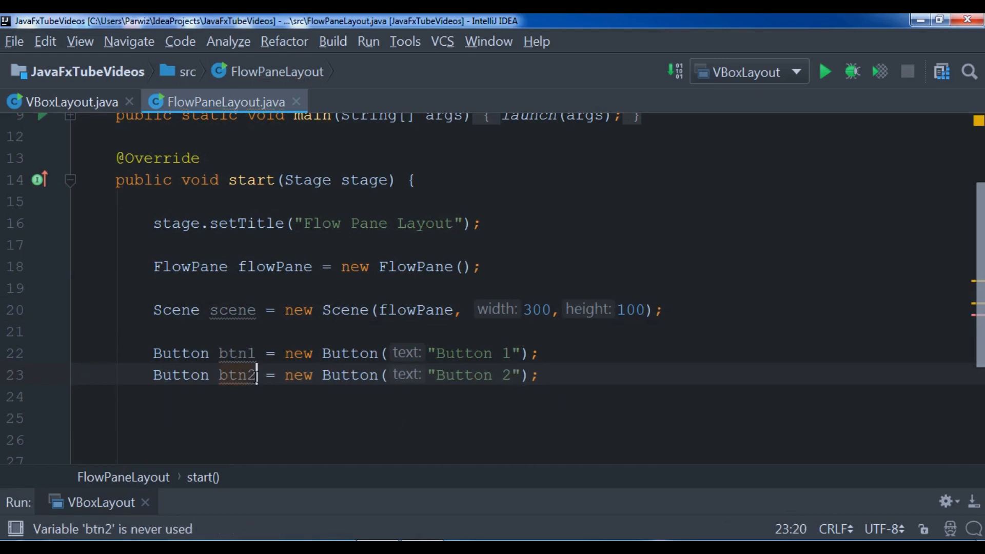
Step: Add btn3 and btn4 declarations labelled "Button 3" and "Button 4"
{"action": "key", "text": "enter"}
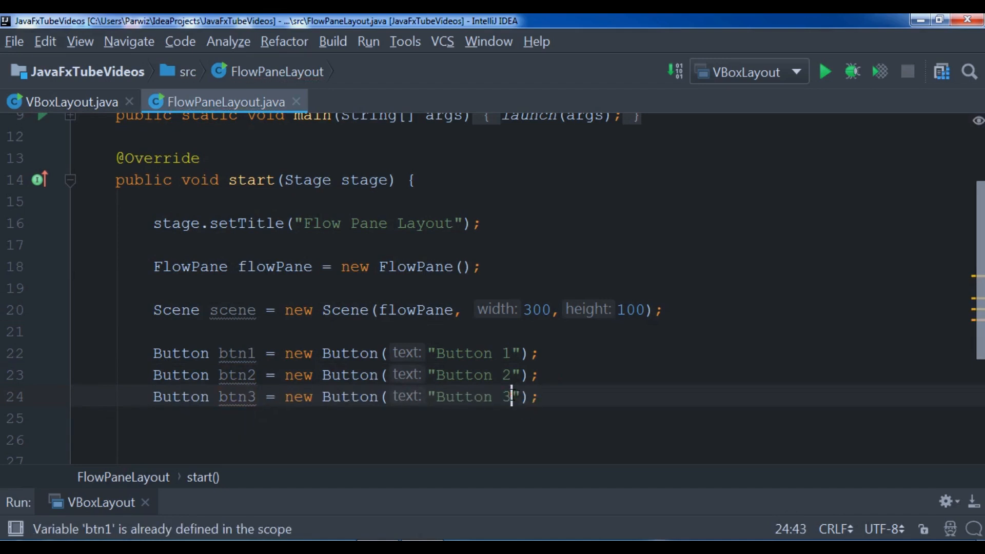
{"action": "type", "text": "Button btn1 = new Button(\"Button 1\");"}
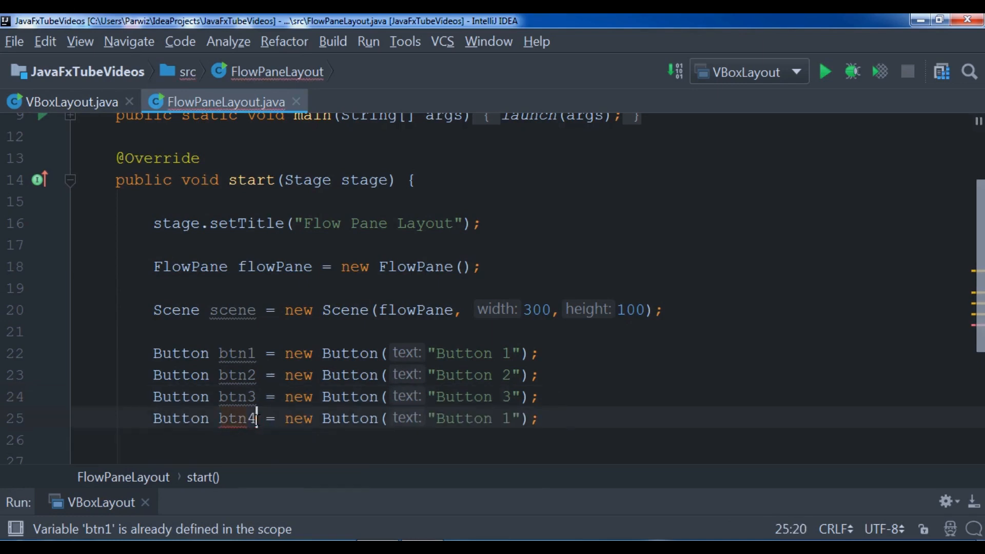
{"action": "left_click", "coordinate": [506, 418]}
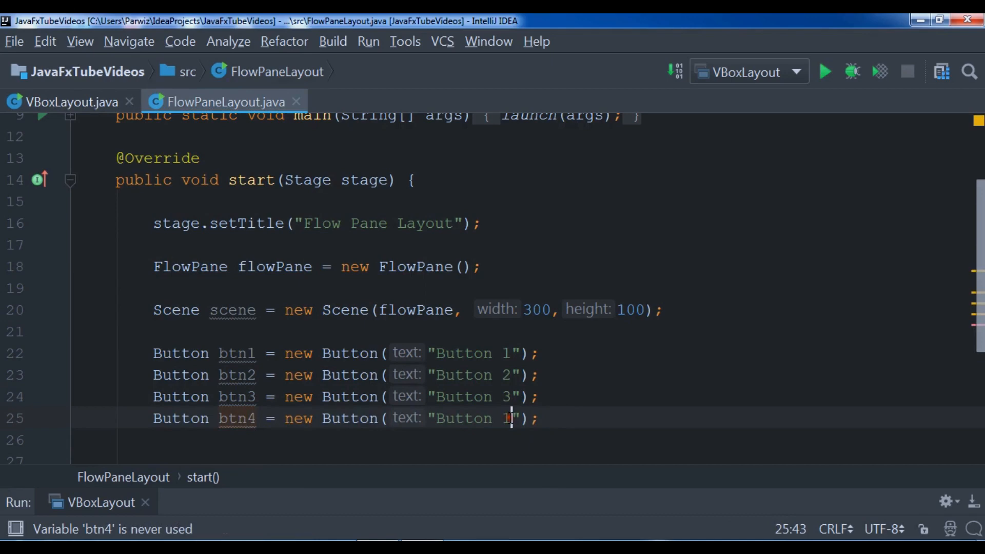
{"action": "type", "text": "4"}
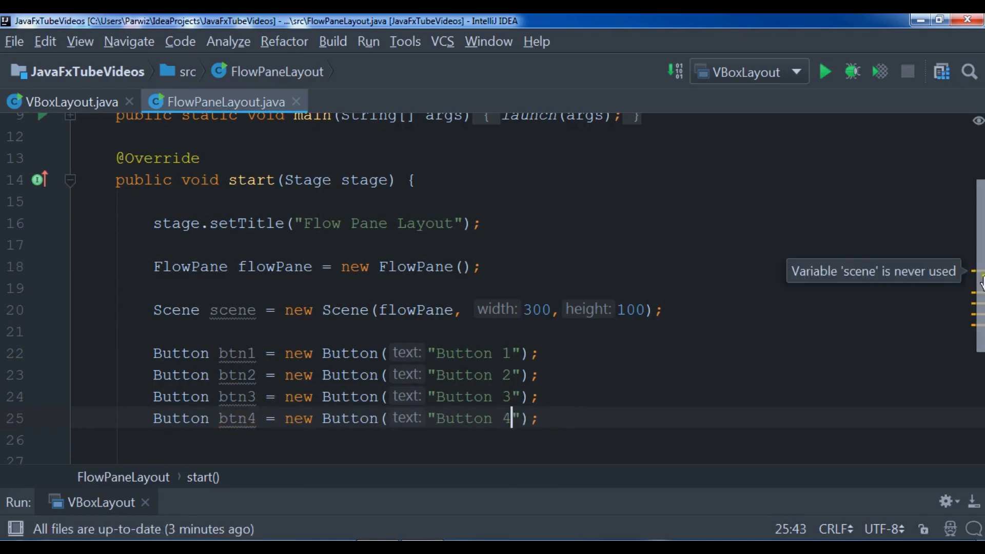
{"action": "scroll", "scroll_direction": "down", "scroll_amount": 3}
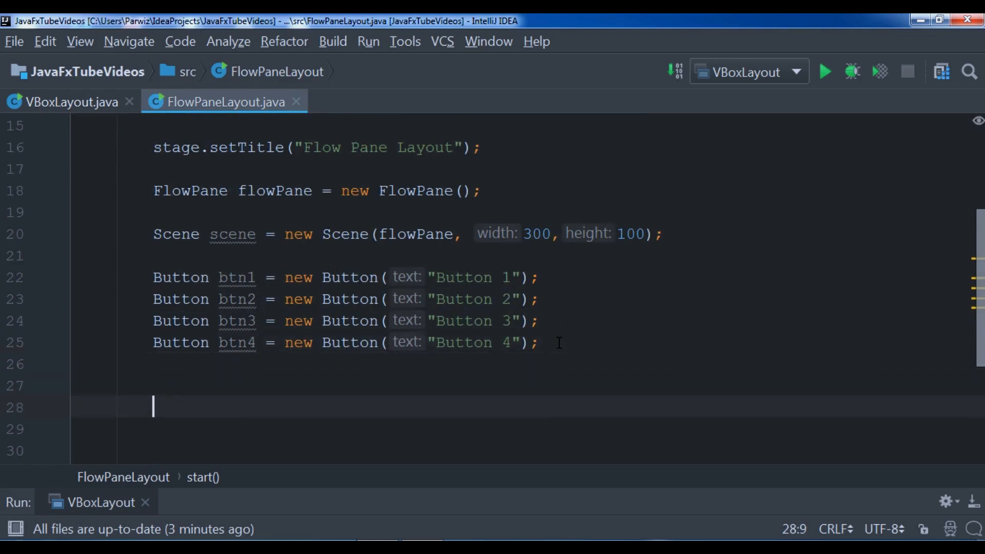
Step: Write flowPane.getChildren().add(btnN); lines for btn1, btn2, btn3 and btn4
{"action": "type", "text": "flowPane."}
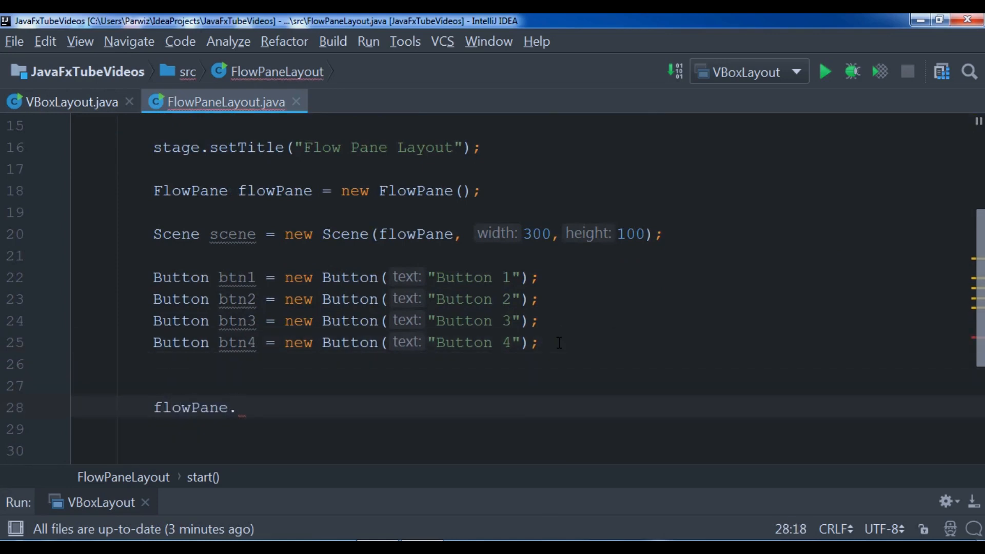
{"action": "type", "text": "getChildren().add(btn1"}
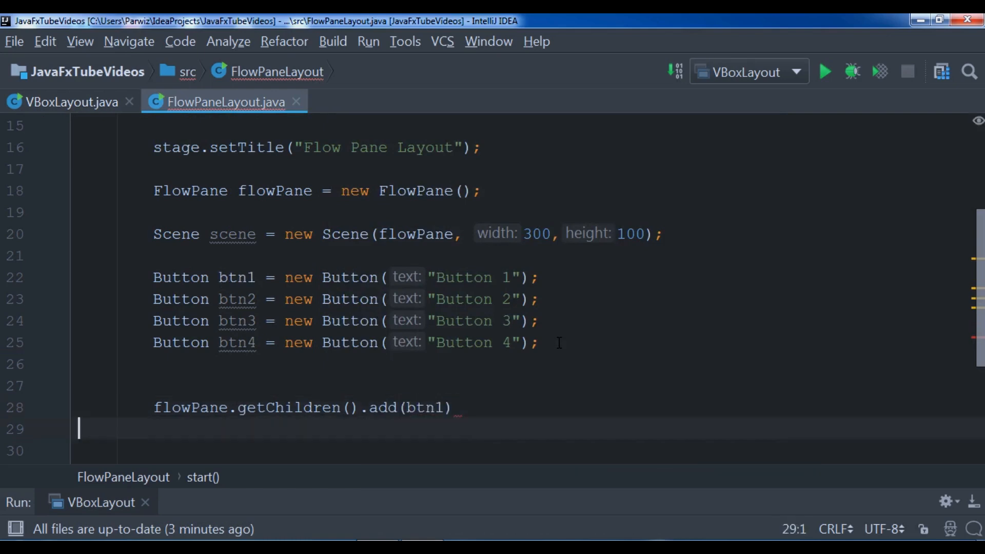
{"action": "type", "text": ";"}
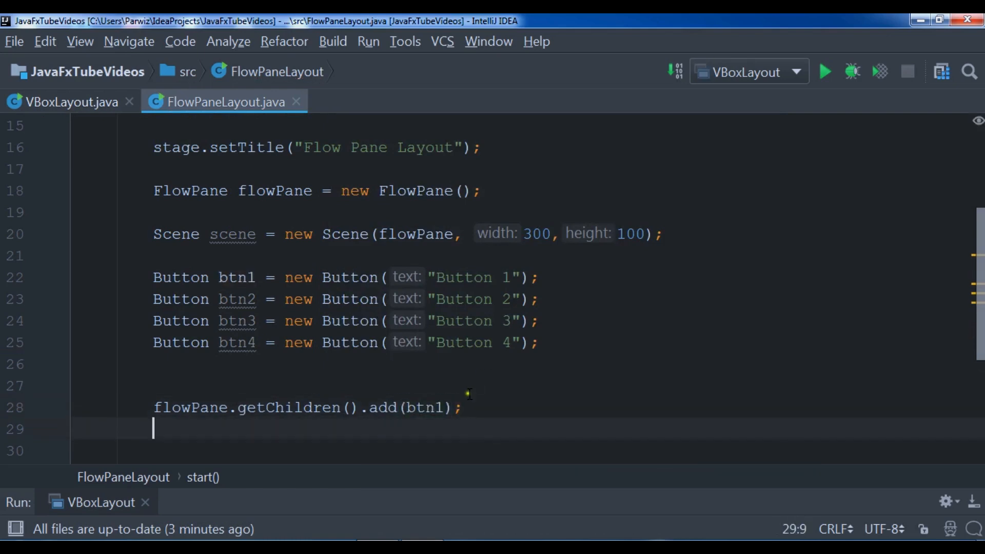
{"action": "triple_click", "coordinate": [306, 407]}
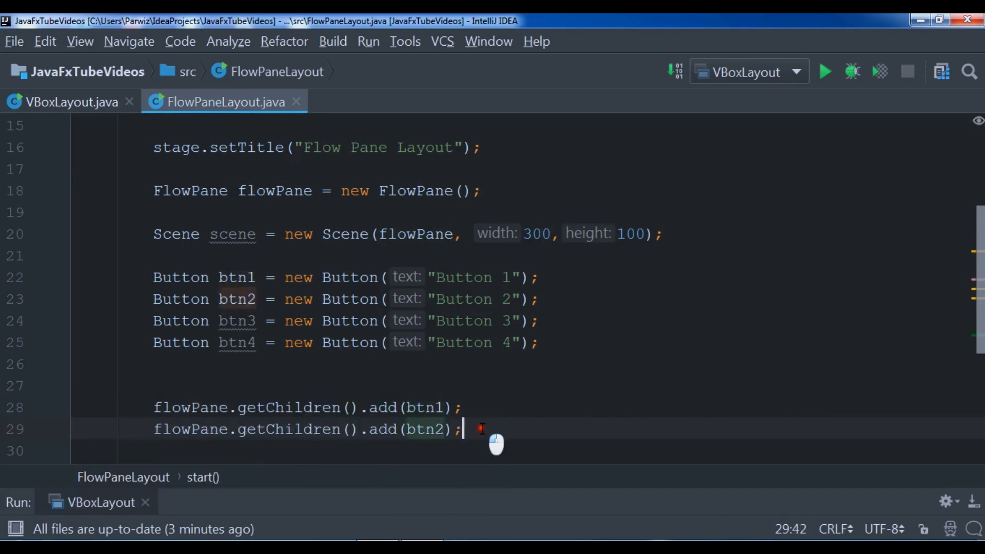
{"action": "type", "text": "flowPane.getChildren().add(btn1);"}
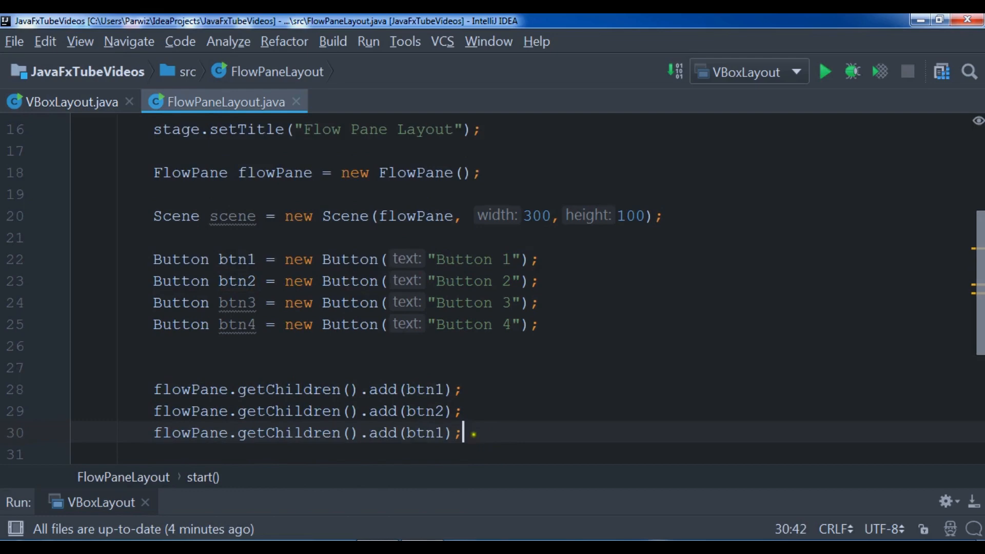
{"action": "key", "text": "Backspace"}
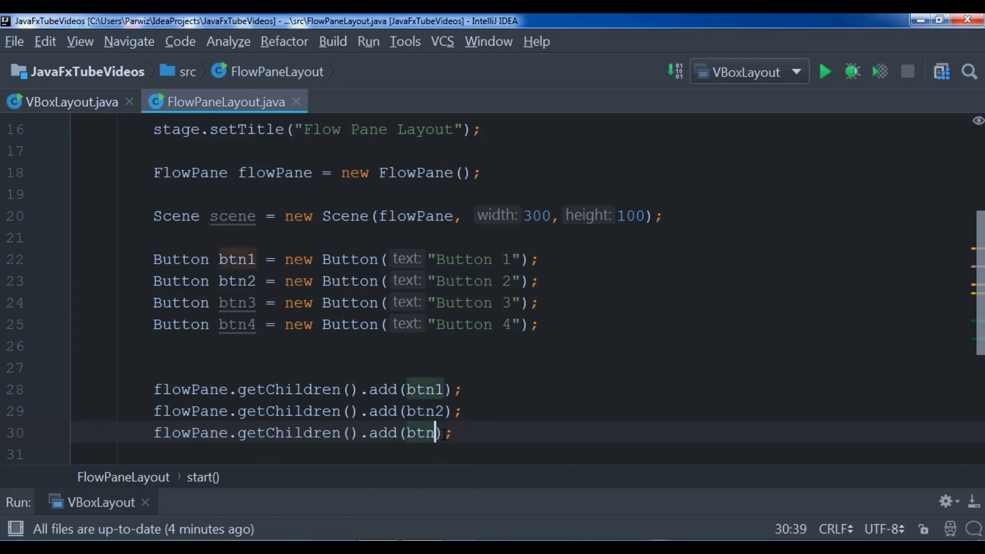
{"action": "type", "text": "3"}
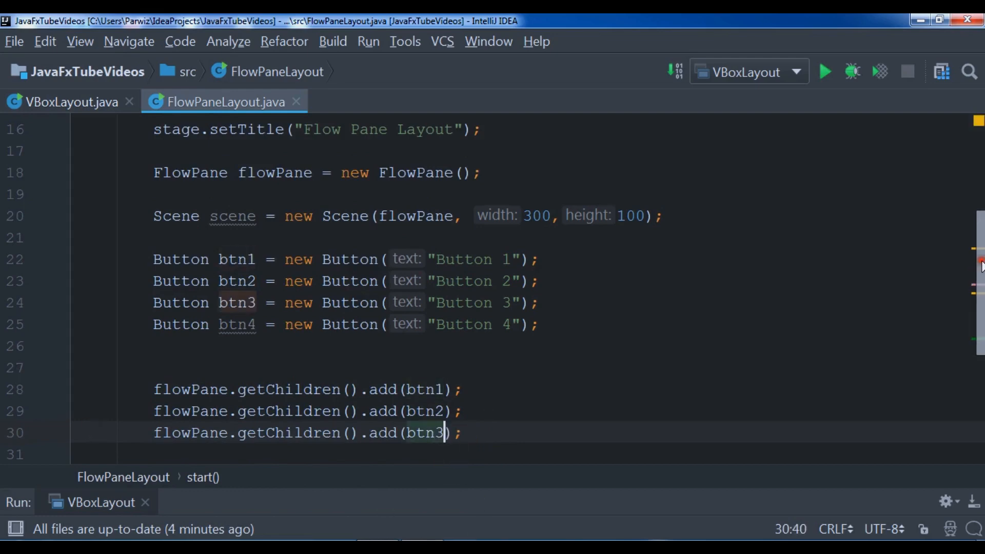
{"action": "key", "text": "enter"}
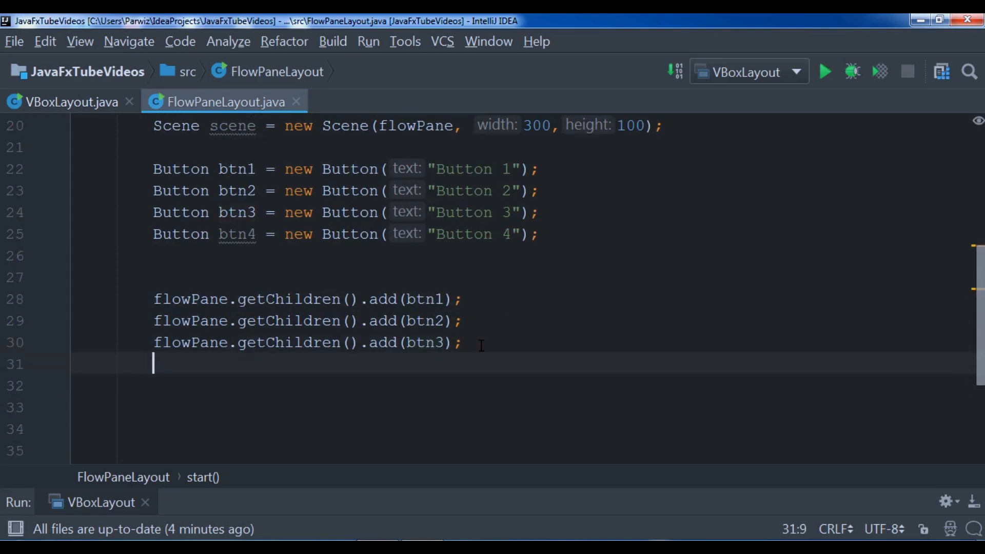
{"action": "type", "text": "flowPane.getChildren().add(btn1);"}
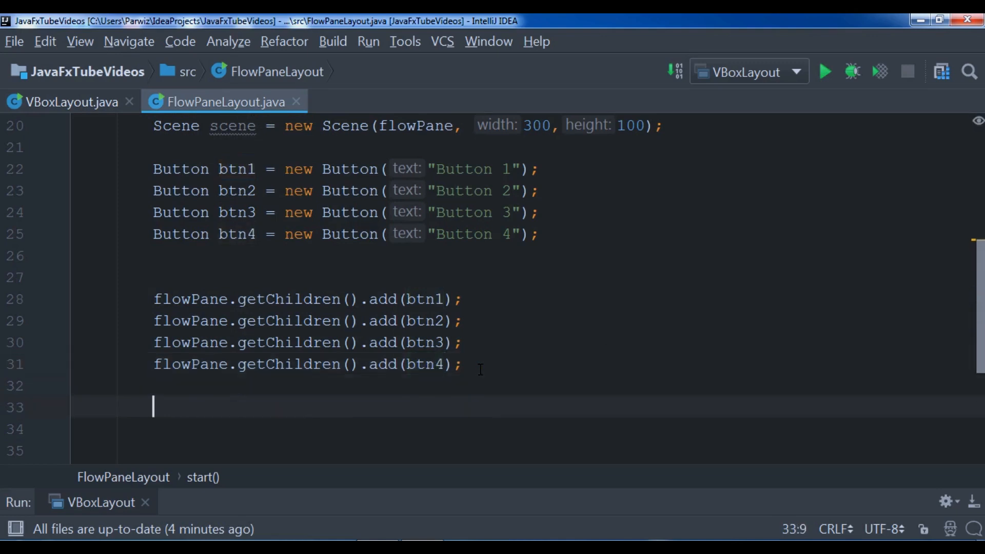
Step: Add stage.setScene(scene); and stage.show(); then launch FlowPaneLayout
{"action": "type", "text": "stage"}
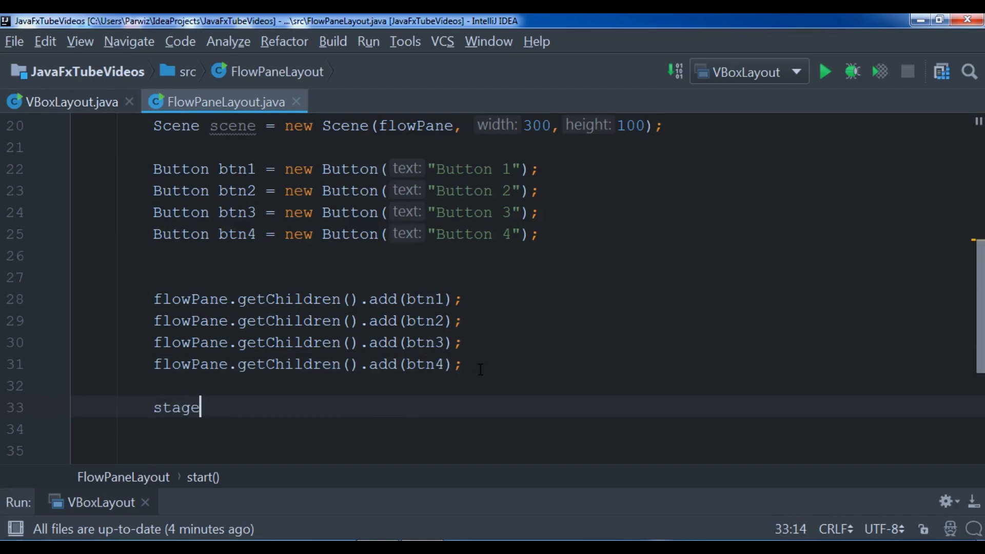
{"action": "type", "text": ".set"}
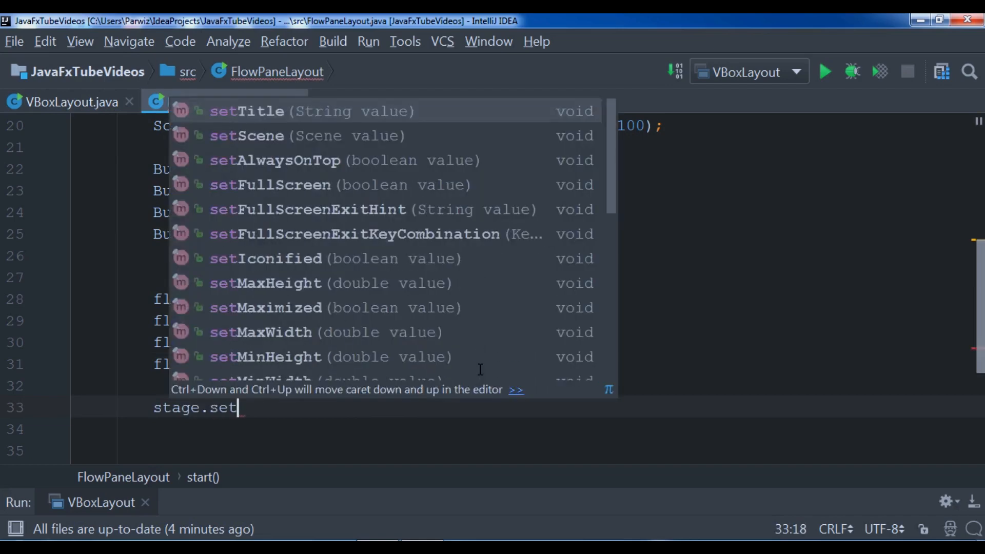
{"action": "type", "text": "Scene(scene);"}
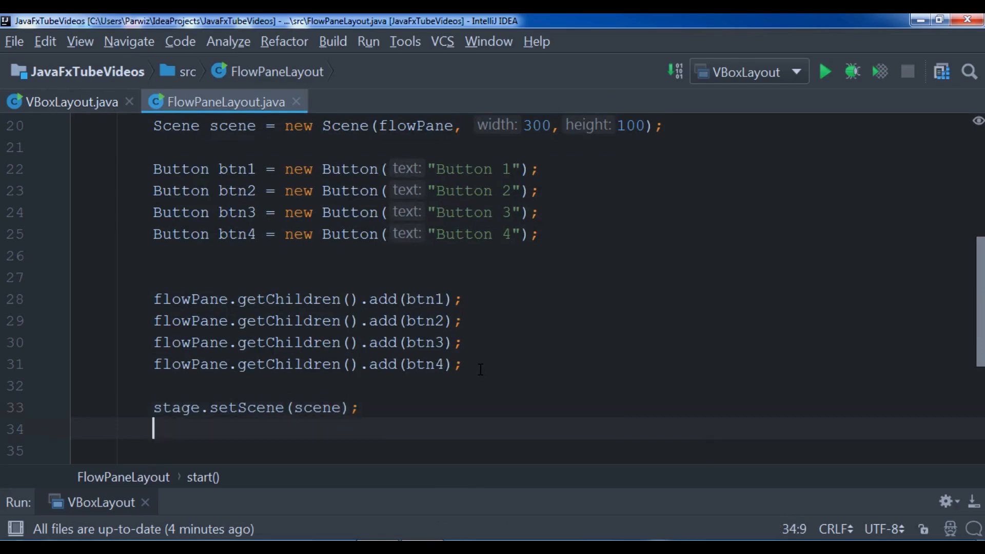
{"action": "type", "text": "stage."}
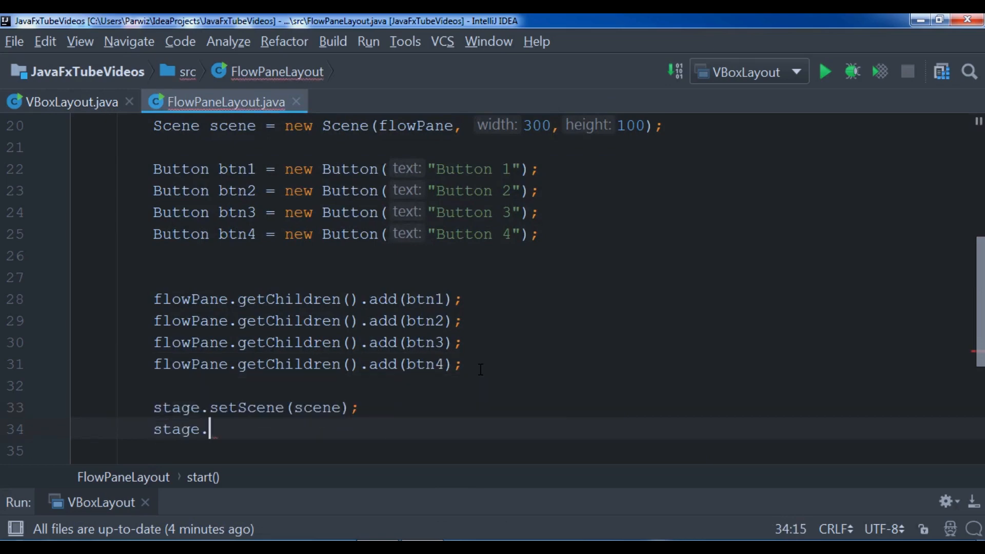
{"action": "type", "text": "show();"}
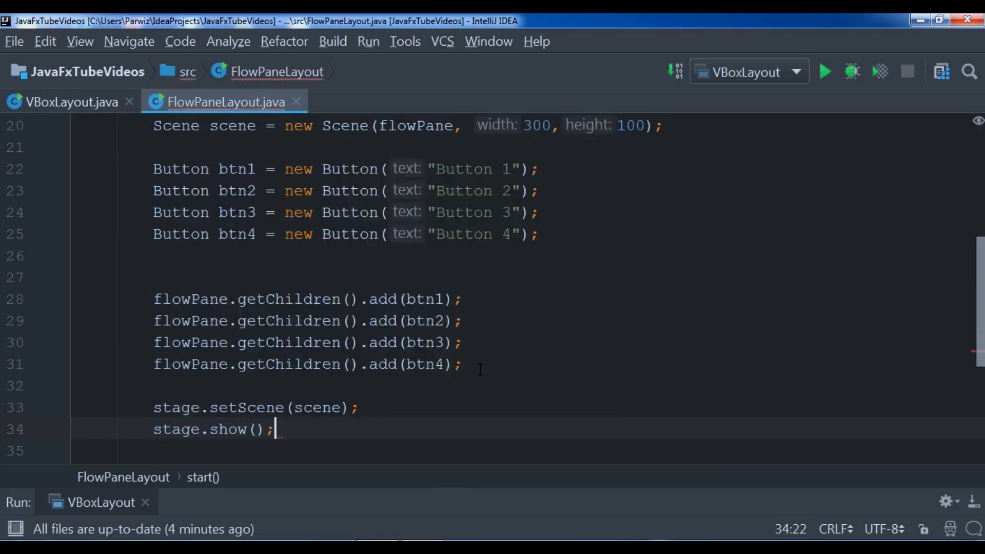
{"action": "left_click", "coordinate": [538, 234]}
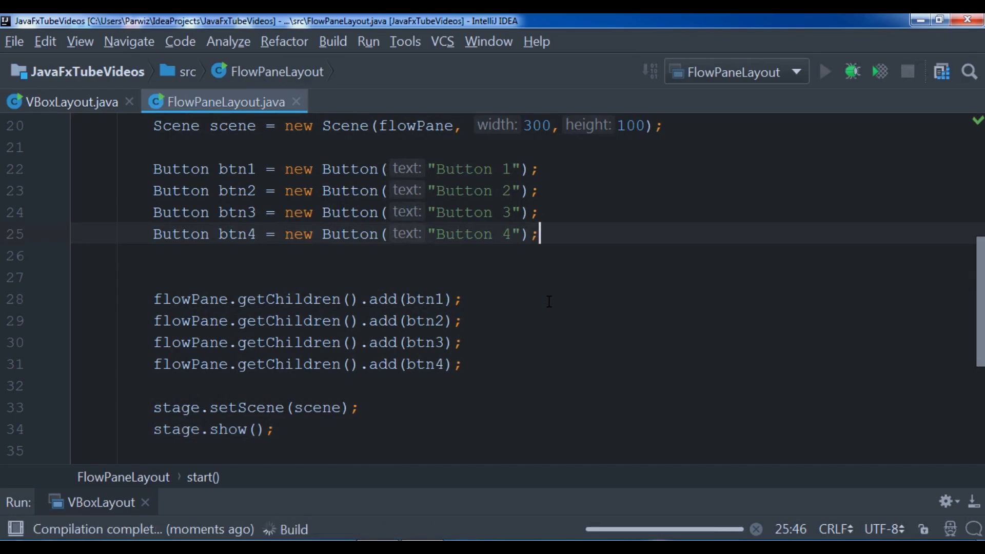
Step: Run FlowPaneLayout, resize the window to watch buttons wrap, then close it
{"action": "left_click", "coordinate": [826, 72]}
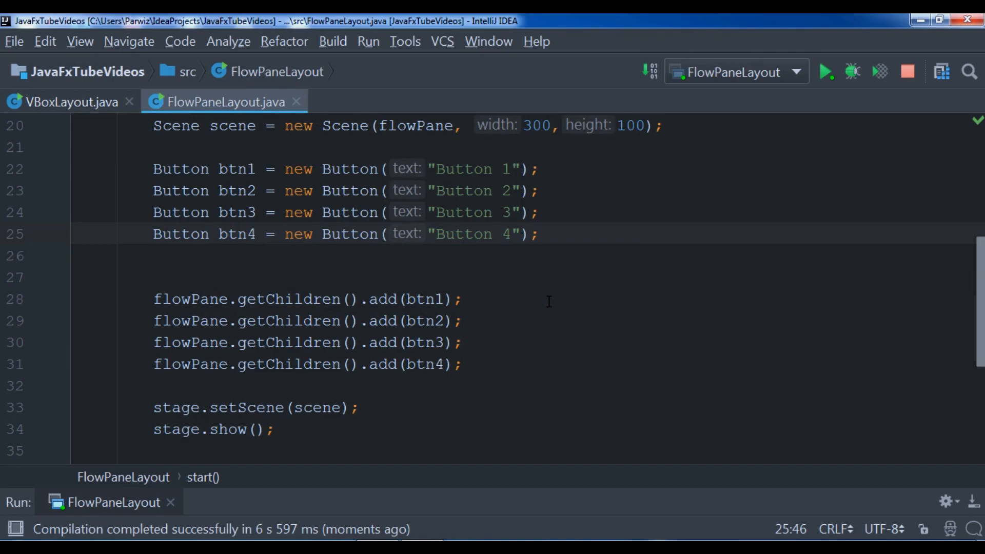
{"action": "left_click", "coordinate": [826, 71]}
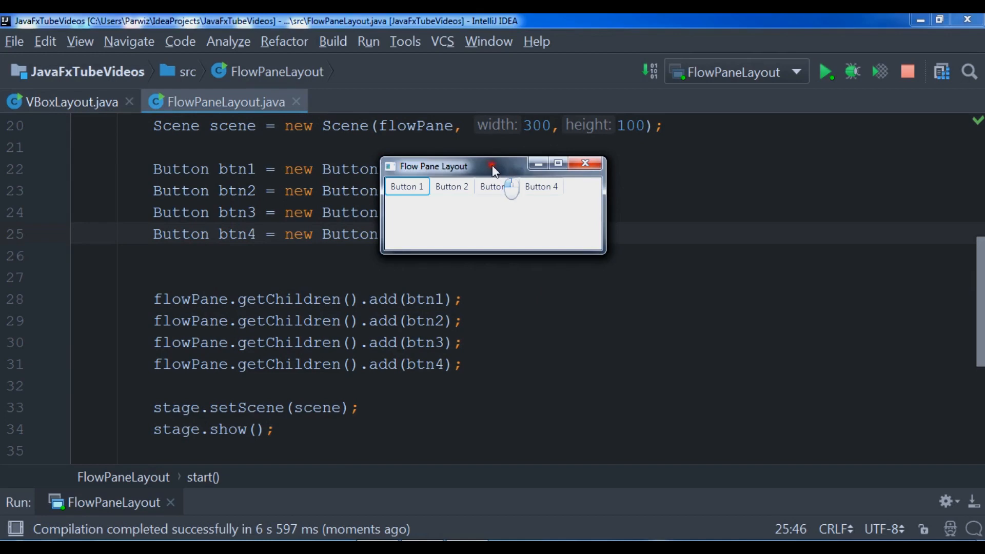
{"action": "left_click_drag", "start_coordinate": [433, 166], "coordinate": [489, 203]}
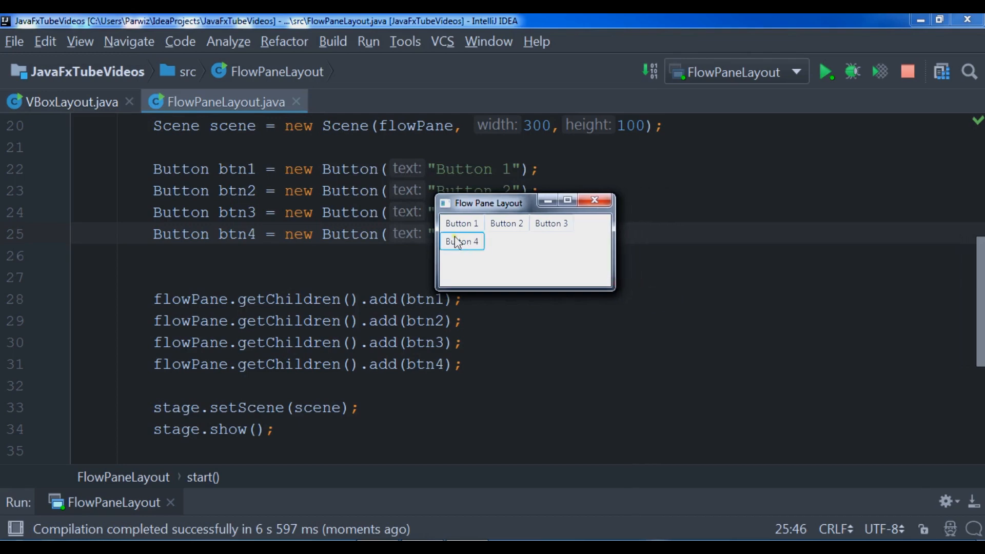
{"action": "mouse_move", "coordinate": [588, 241]}
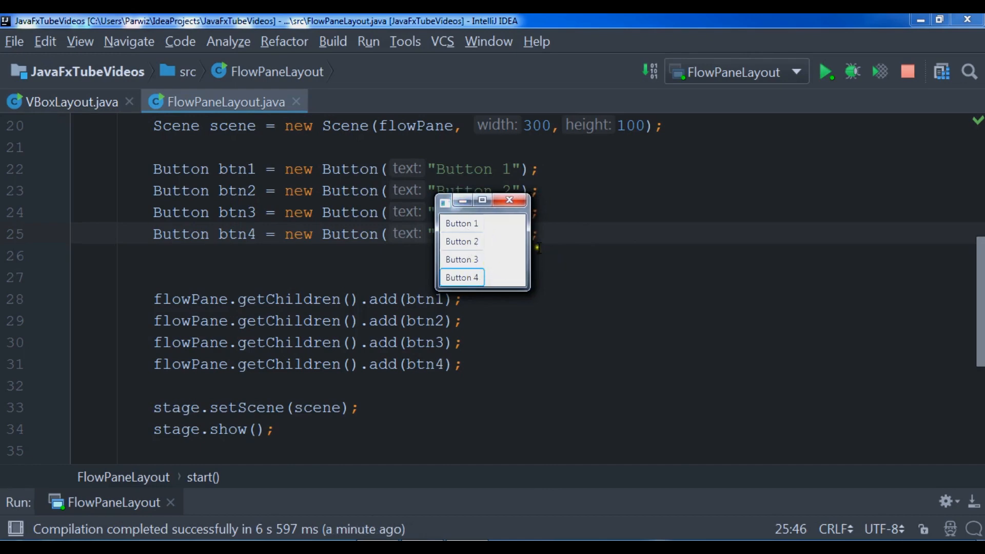
{"action": "mouse_move", "coordinate": [527, 244]}
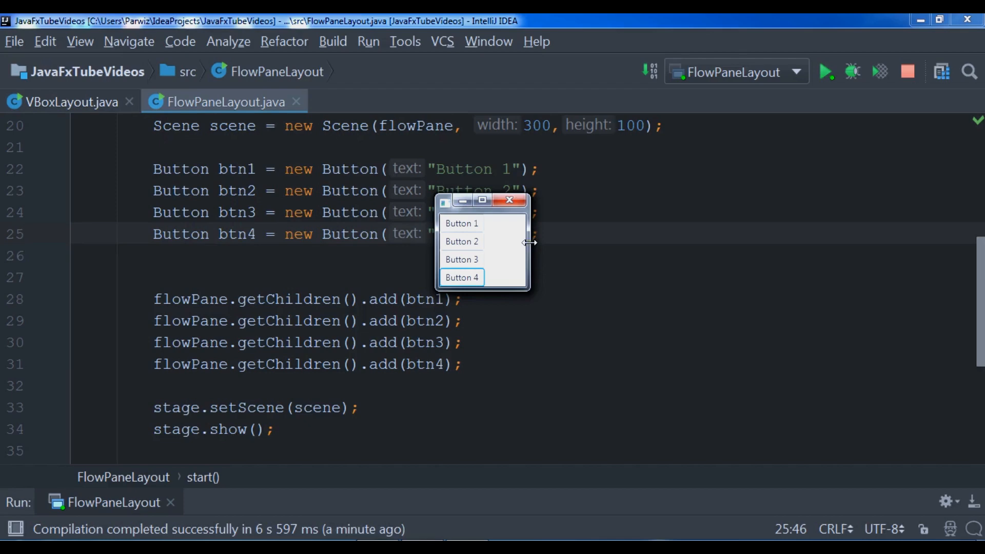
{"action": "mouse_move", "coordinate": [453, 241]}
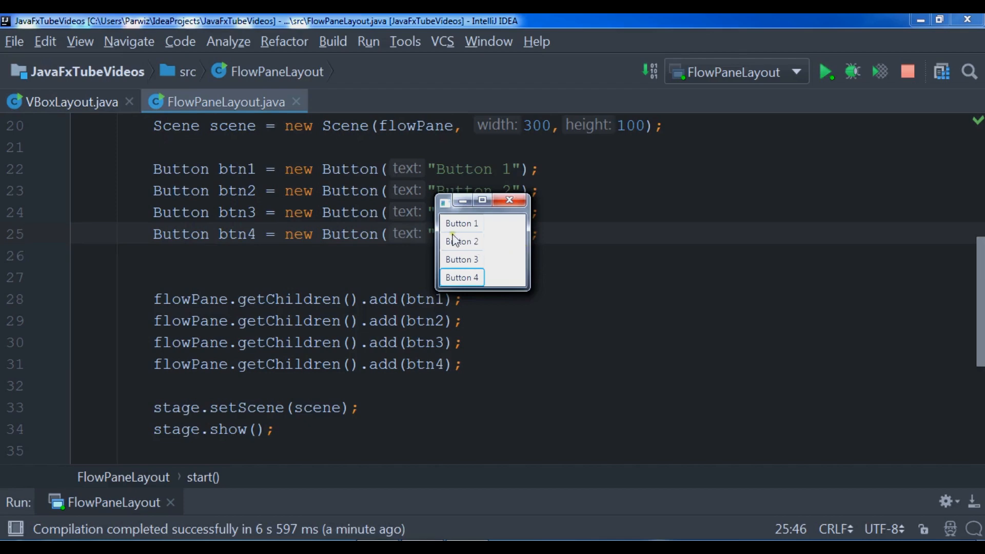
{"action": "mouse_move", "coordinate": [463, 245]}
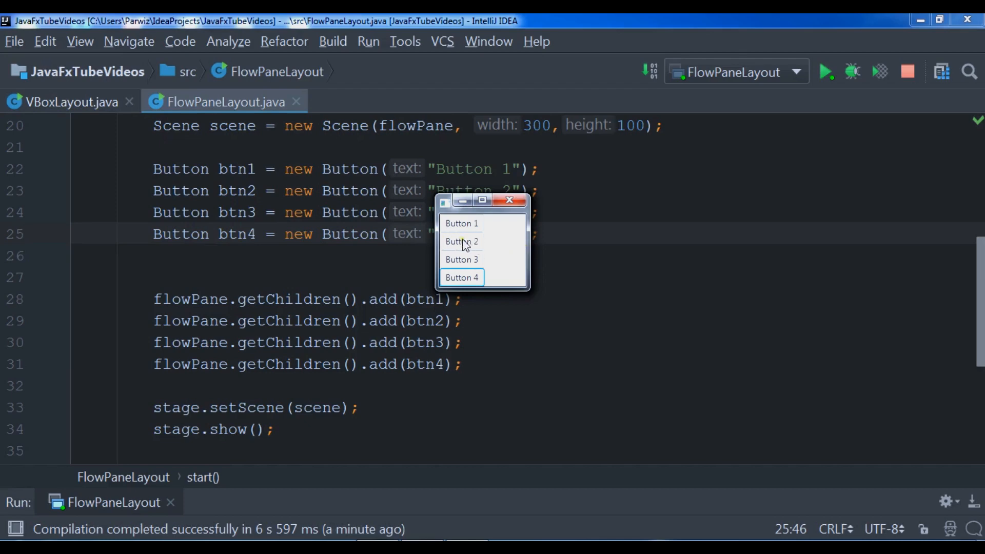
{"action": "mouse_move", "coordinate": [527, 242]}
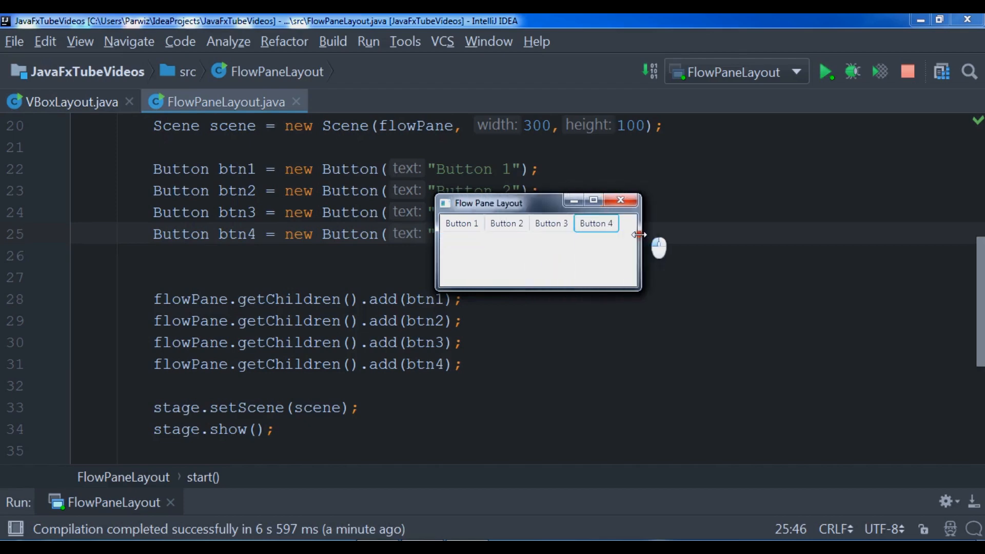
{"action": "left_click", "coordinate": [619, 200]}
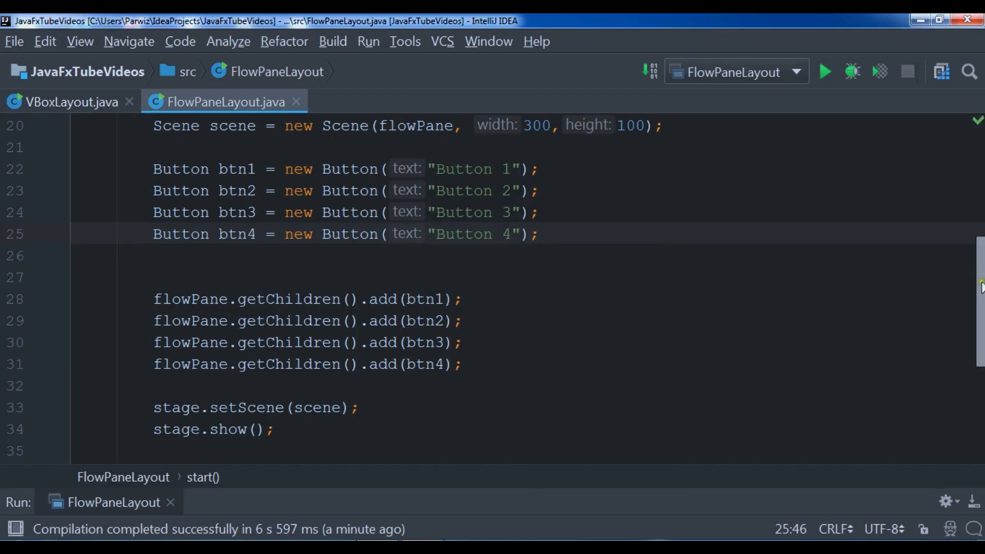
Step: Insert flowPane.setVgap(30); right after the FlowPane declaration
{"action": "scroll", "scroll_direction": "up", "scroll_amount": 3}
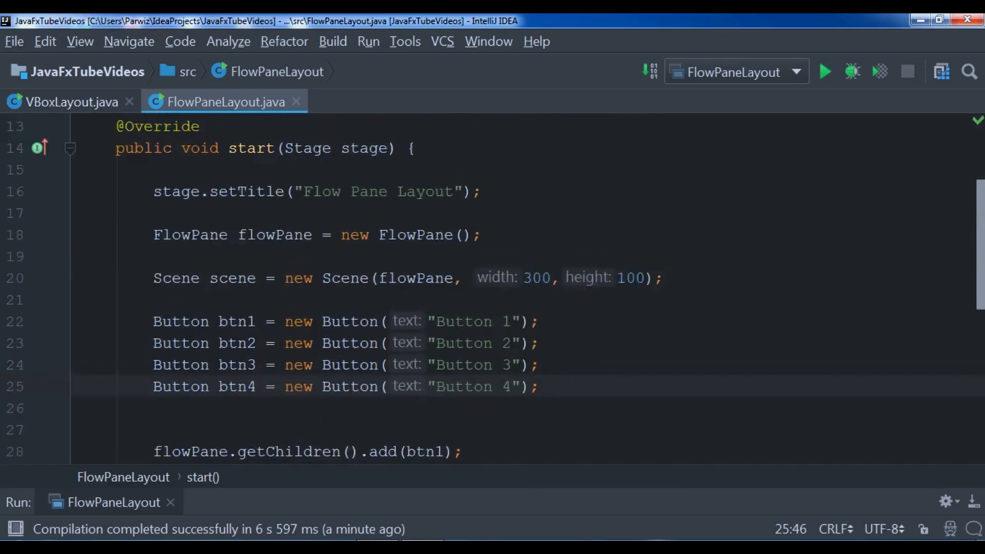
{"action": "scroll", "scroll_direction": "down", "scroll_amount": 3}
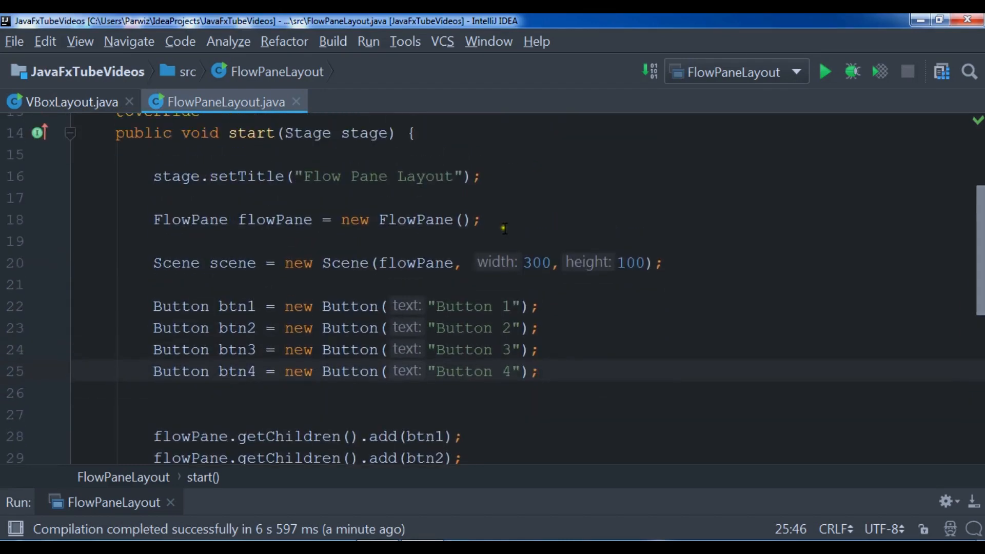
{"action": "type", "text": "f"}
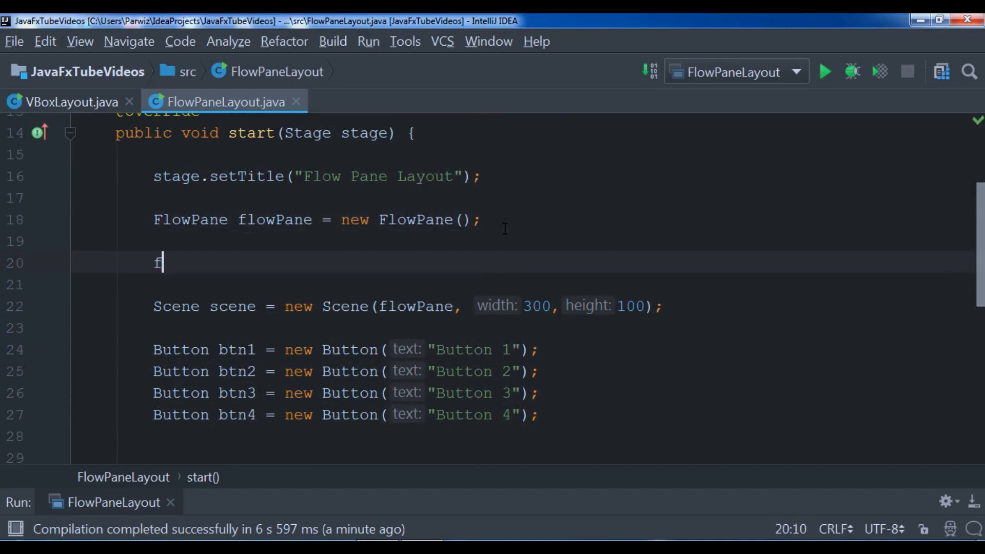
{"action": "type", "text": "lowPane."}
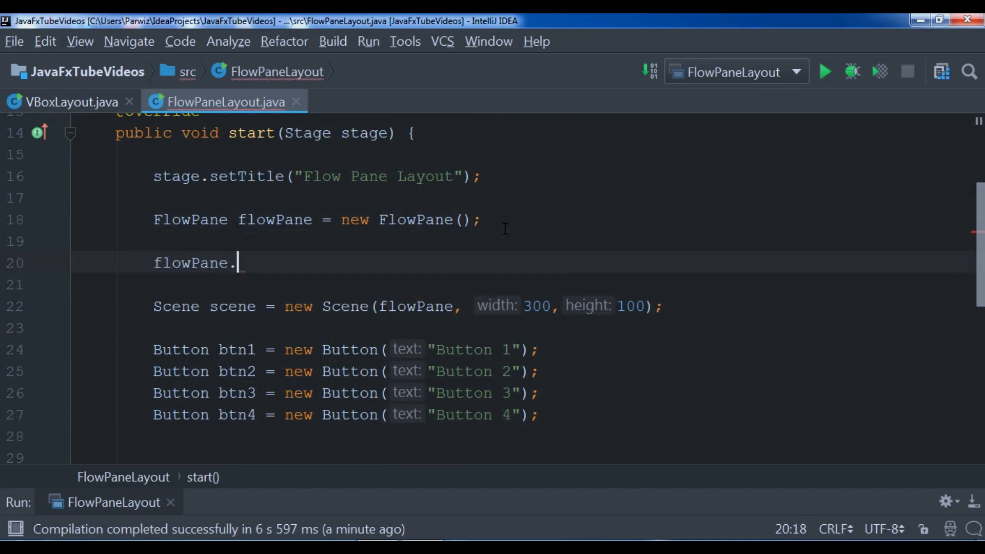
{"action": "type", "text": "set"}
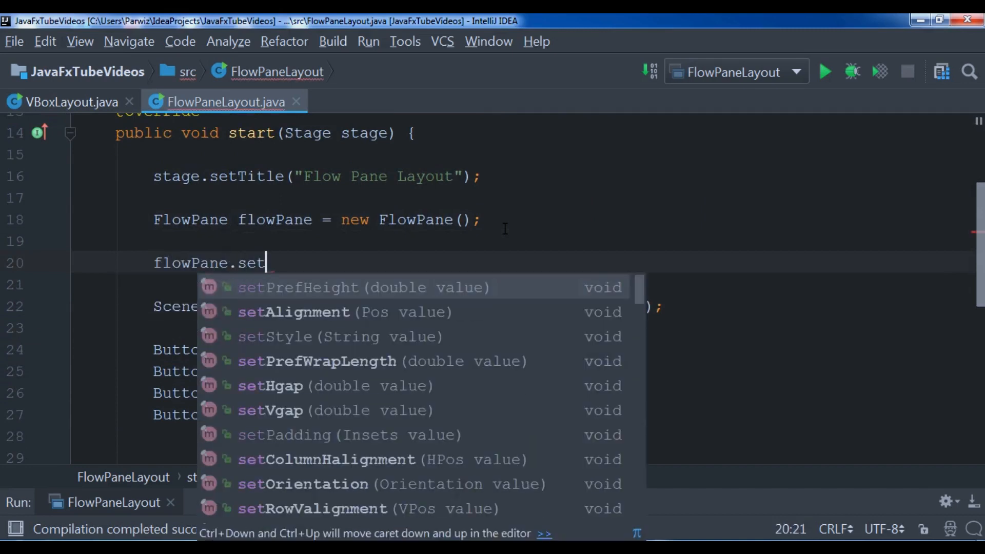
{"action": "type", "text": "Vgap(30);"}
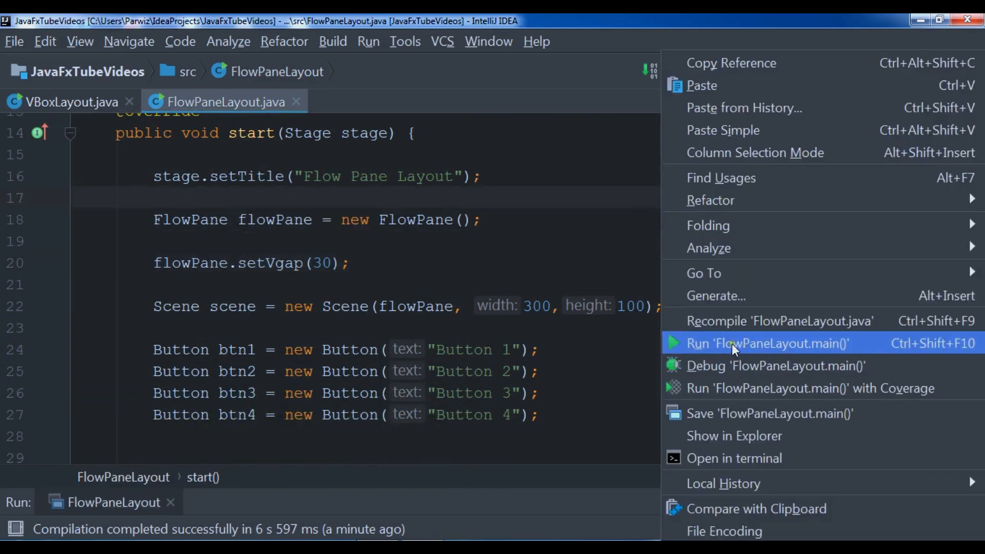
Step: Rerun FlowPaneLayout.main() and view the window with Button 4 wrapped onto a second row
{"action": "left_click", "coordinate": [765, 343]}
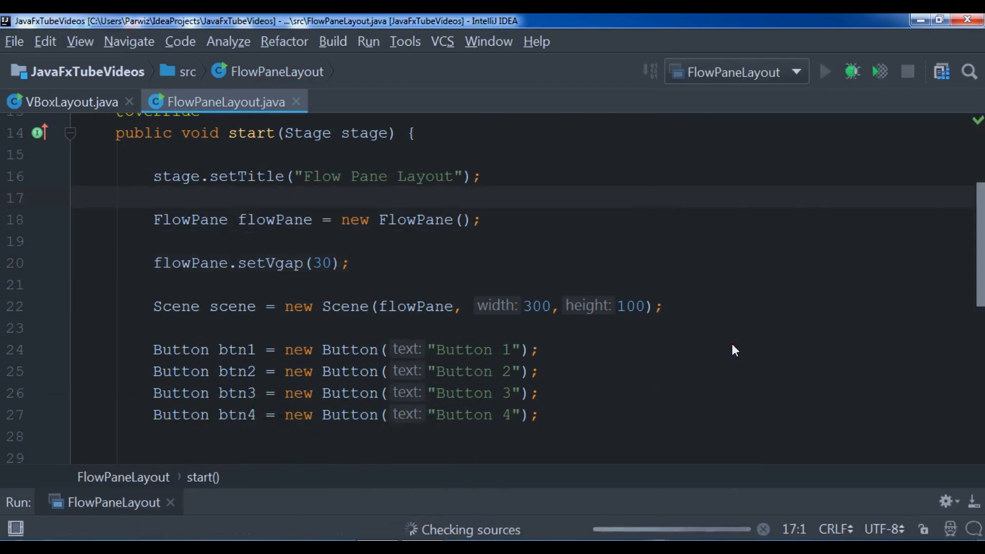
{"action": "left_click", "coordinate": [79, 197]}
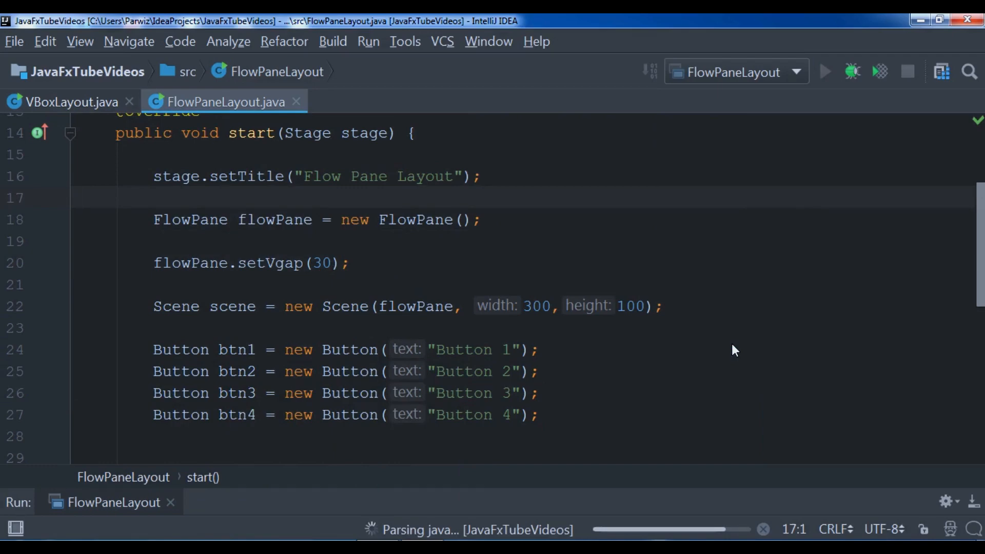
{"action": "left_click", "coordinate": [826, 71]}
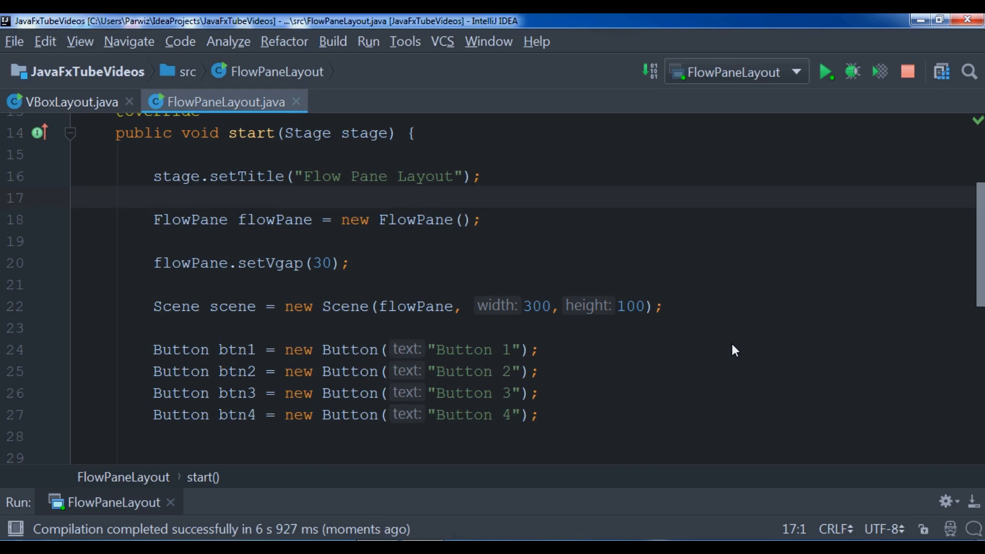
{"action": "left_click", "coordinate": [825, 70]}
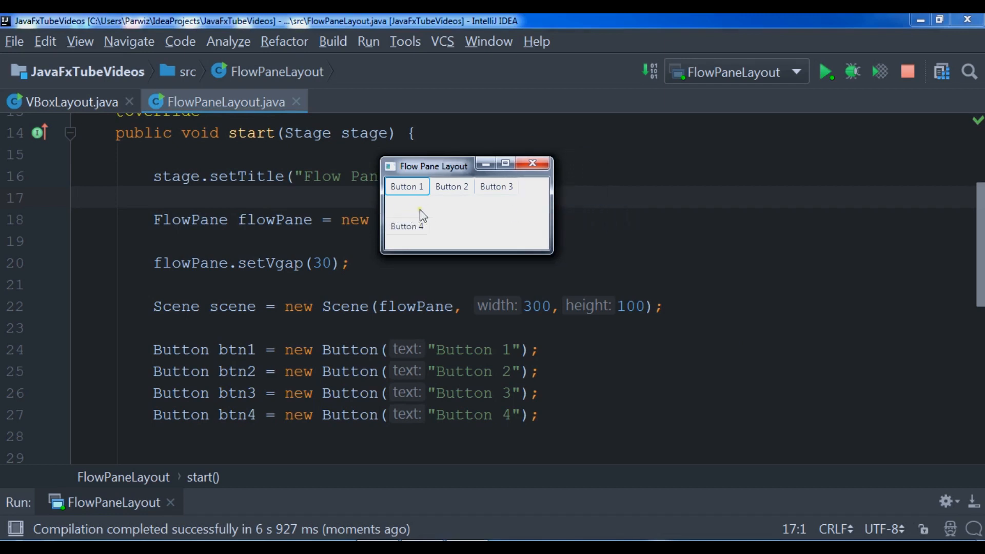
{"action": "mouse_move", "coordinate": [409, 223]}
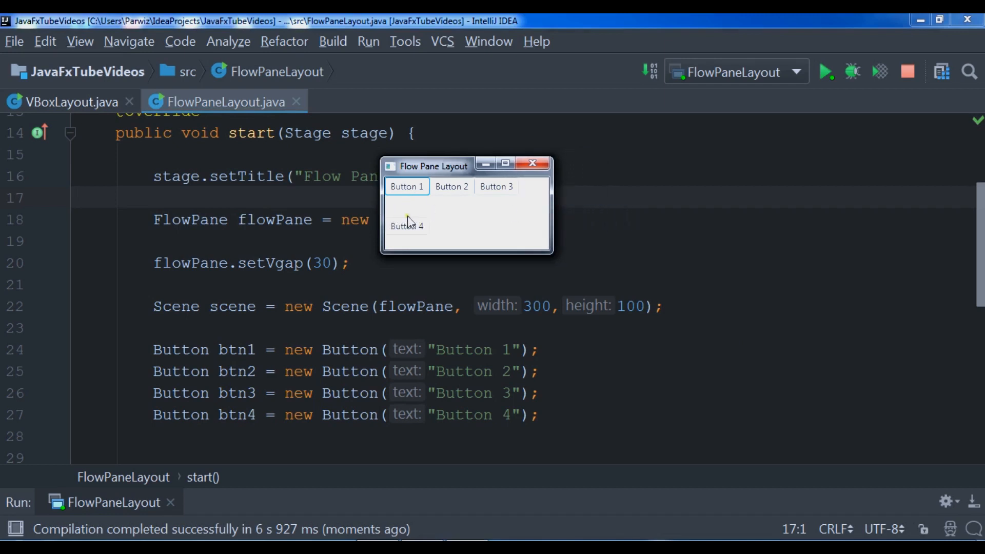